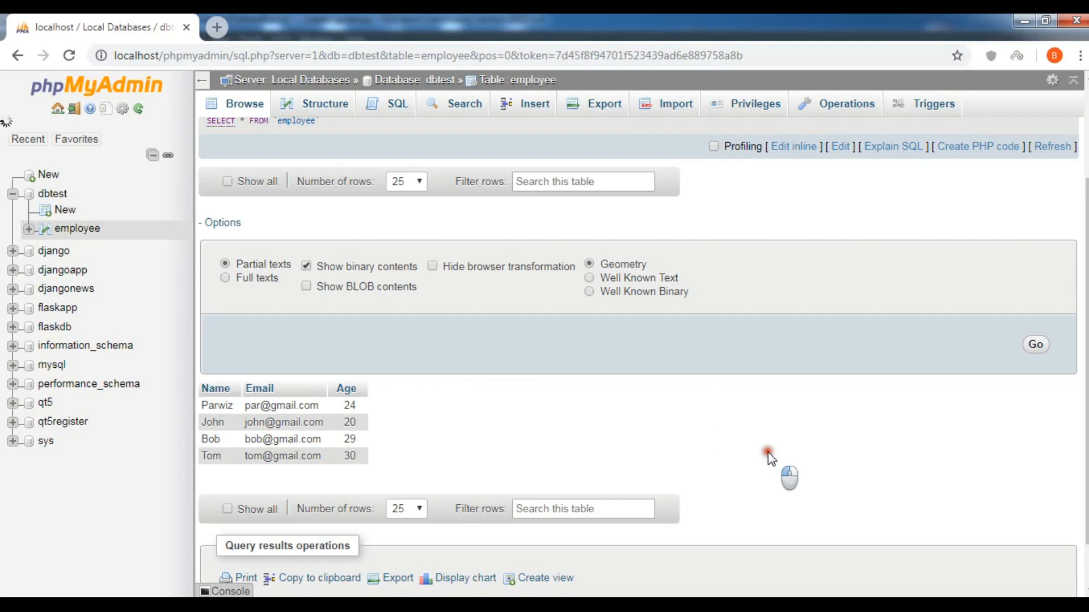
mouse_move(364, 445)
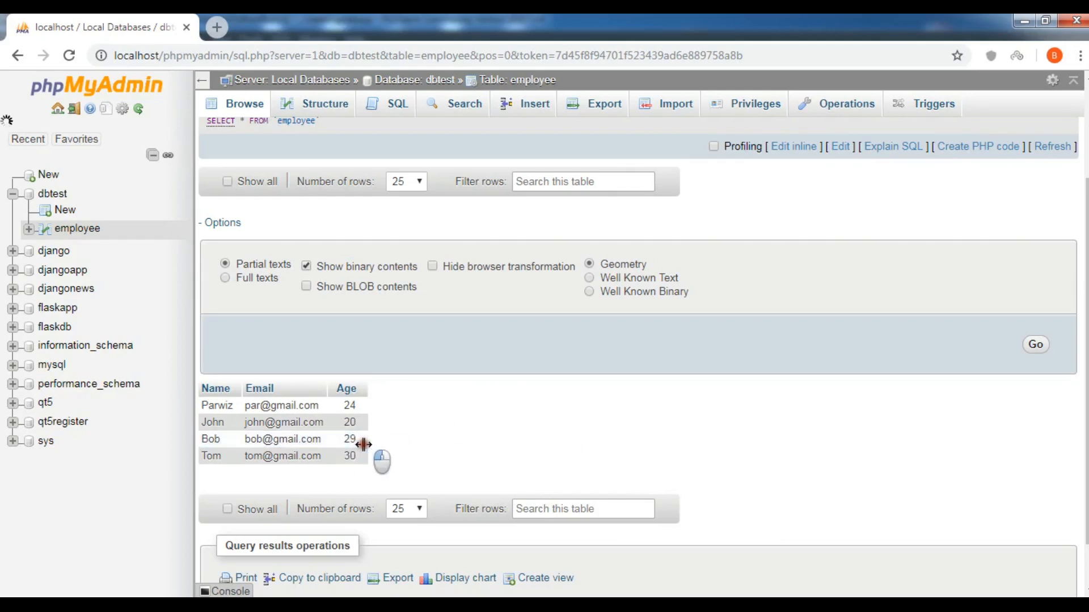
mouse_move(201, 406)
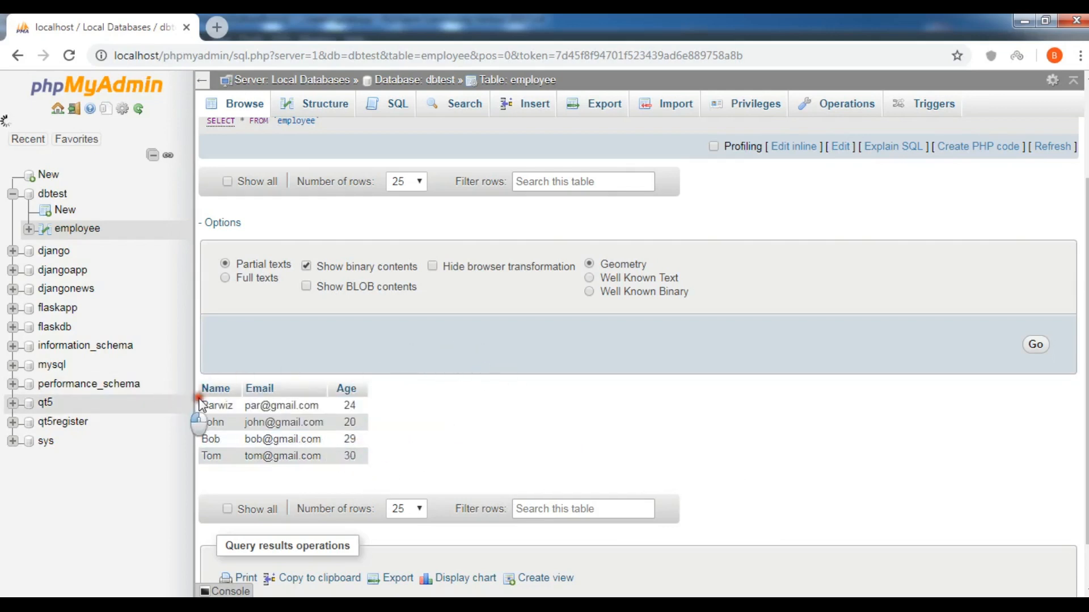
mouse_move(491, 387)
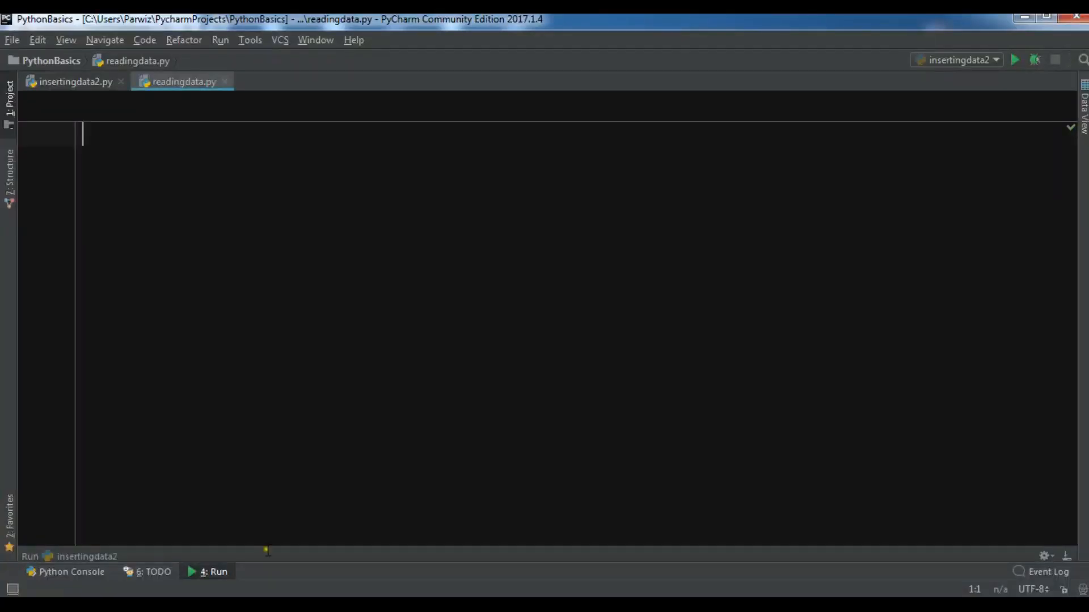
- Copy the MySQLdb import, database settings, connection and cursor lines from insertingdata2.py into readingdata.py
click(70, 82)
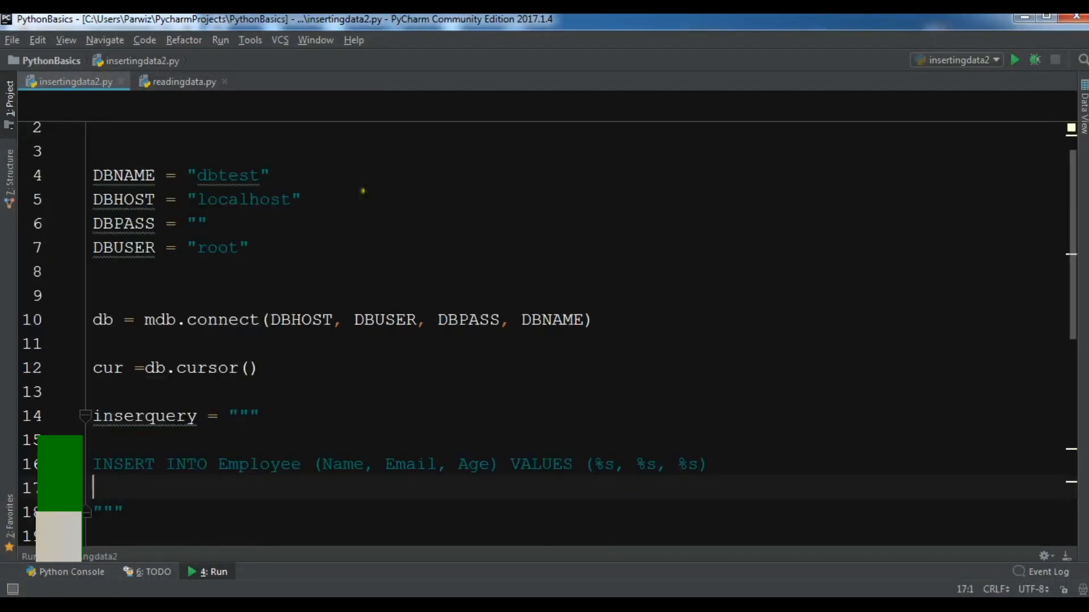
scroll(up, 3)
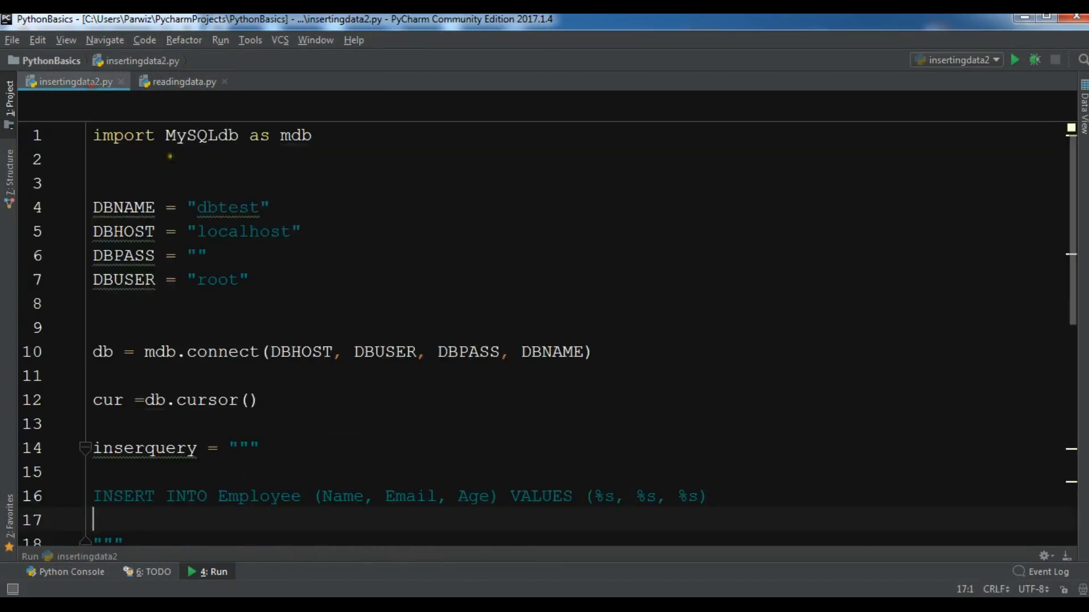
click(95, 135)
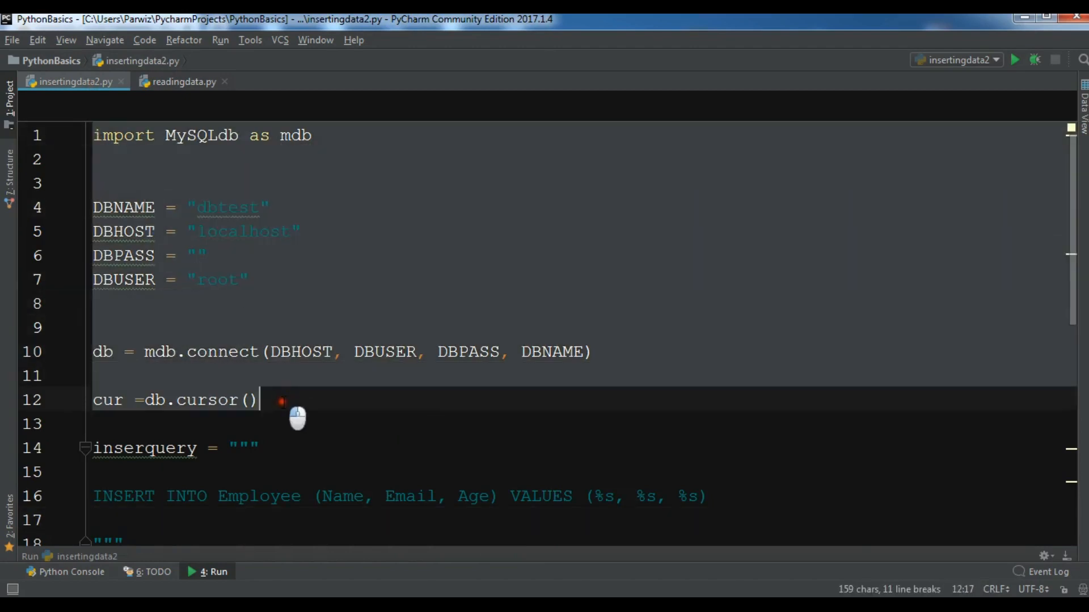
click(182, 82)
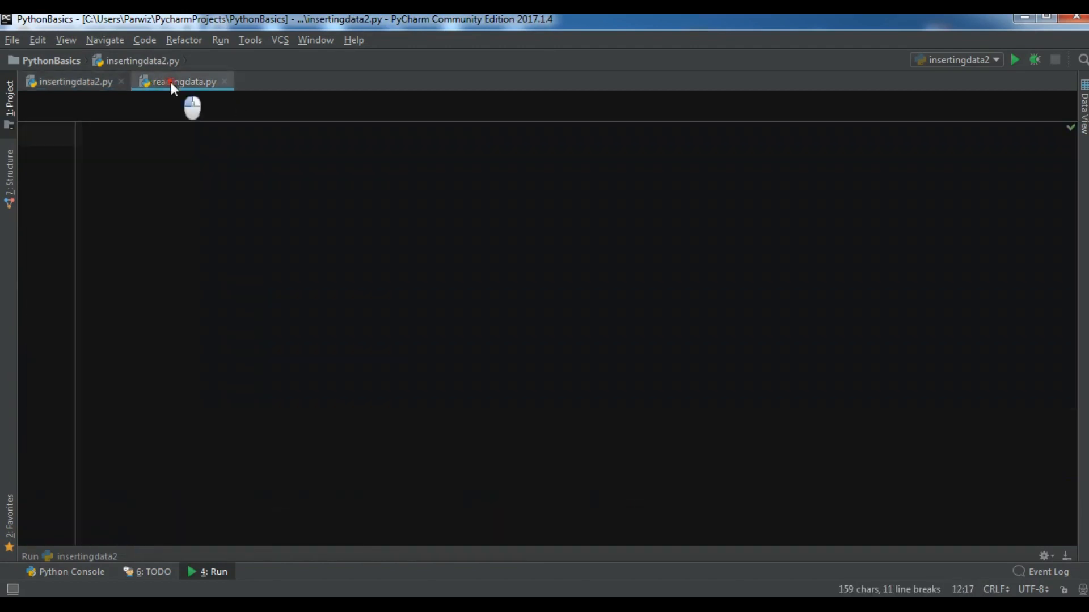
click(182, 82)
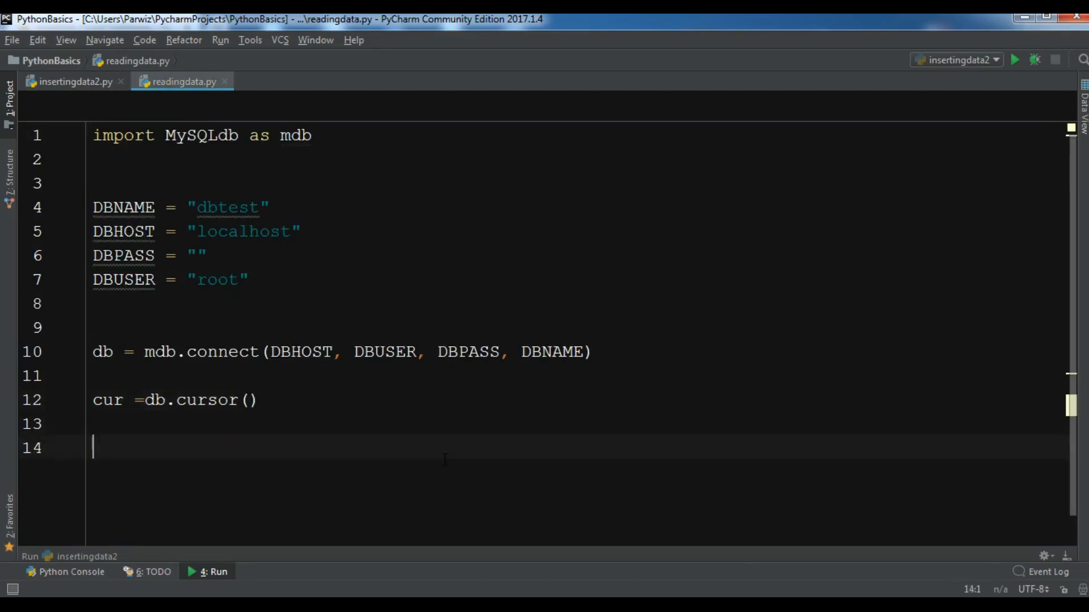
- Add selectquery = "SELECT * FROM Employee" after the cursor setup
text(read)
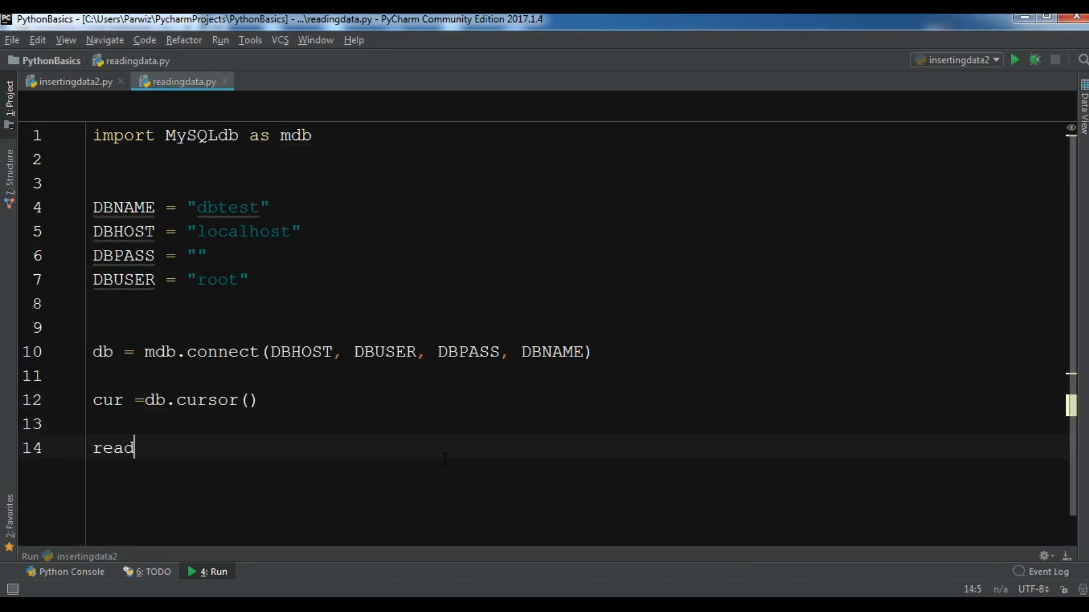
key(Backspace)
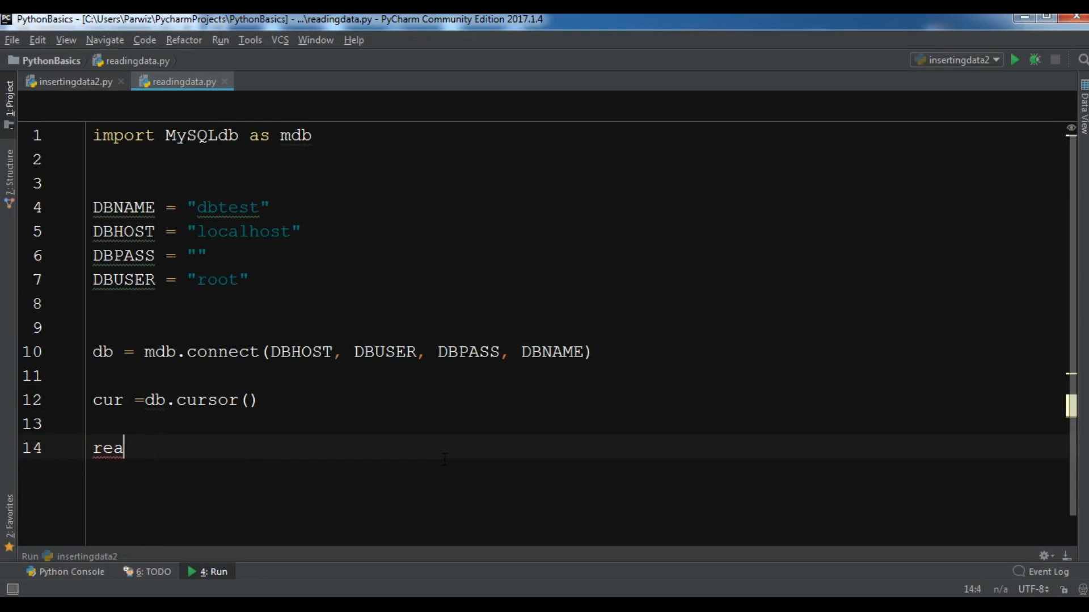
text(selec)
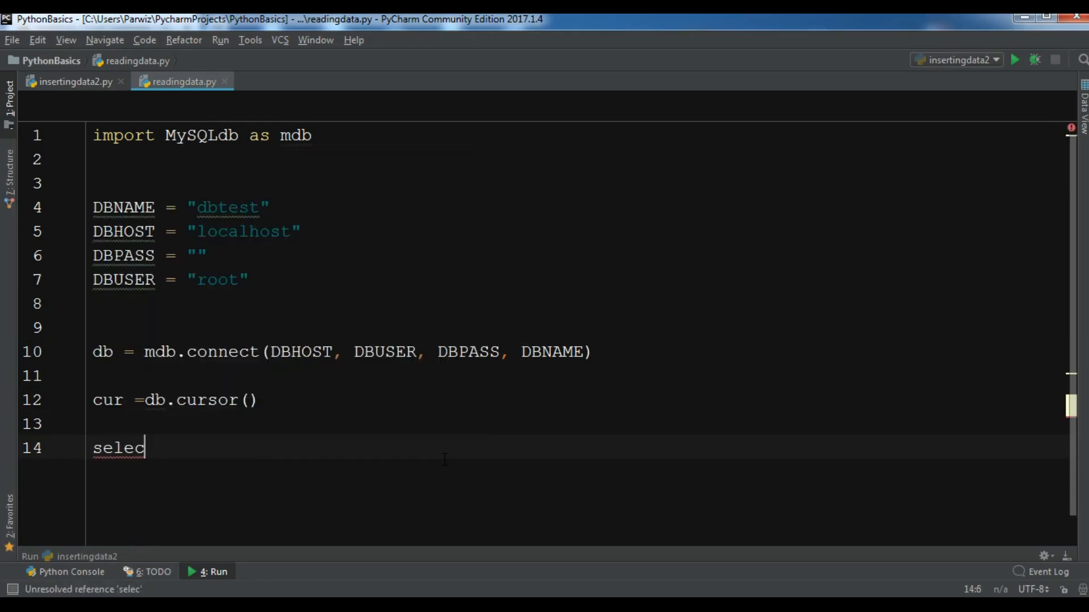
text(tquery =)
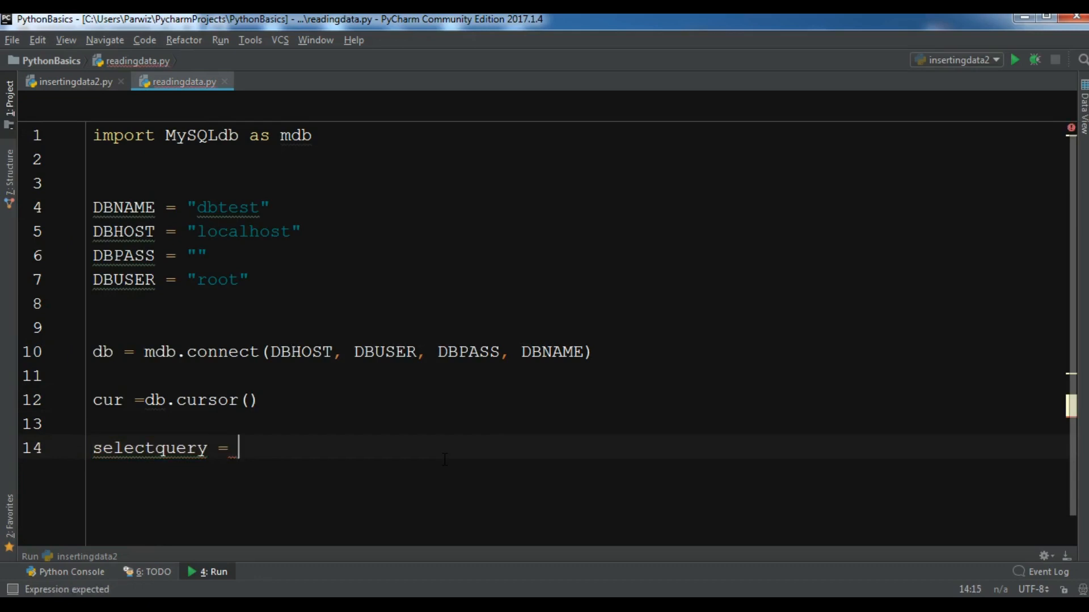
text("S)
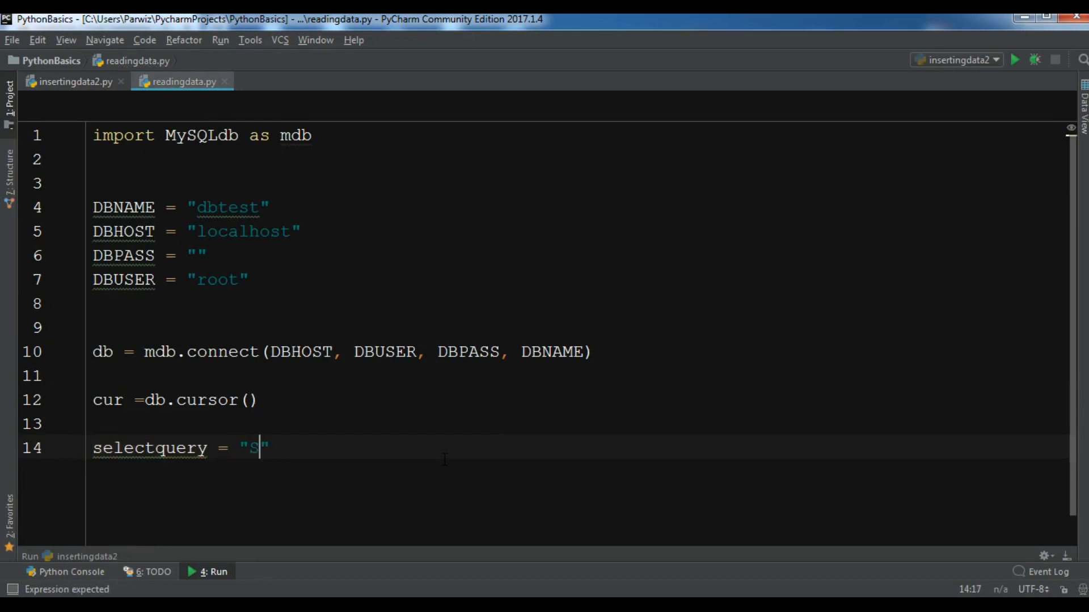
text(ELECT *)
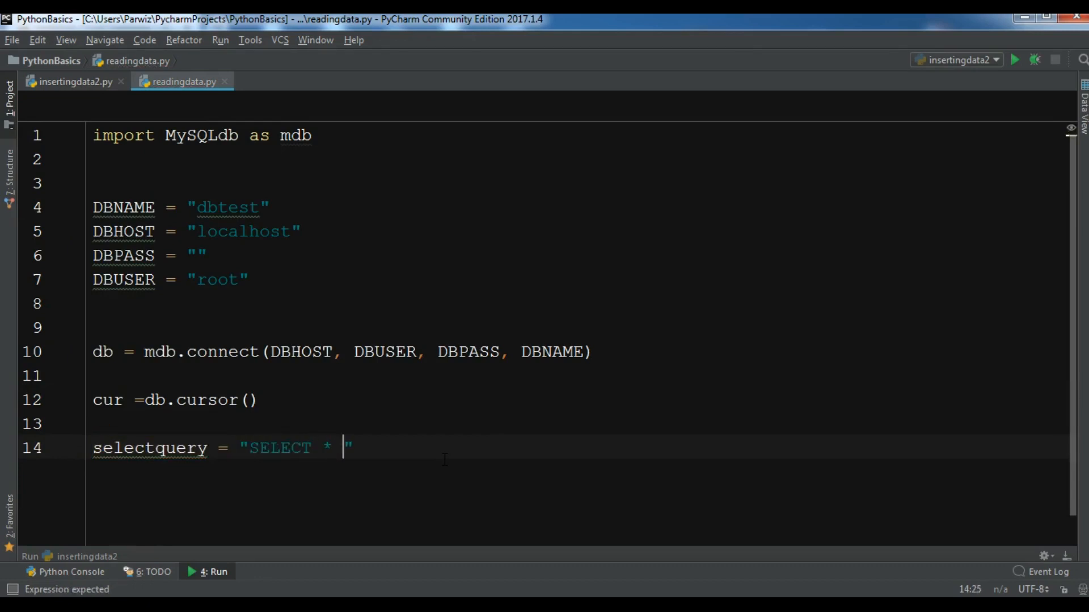
text(FROM)
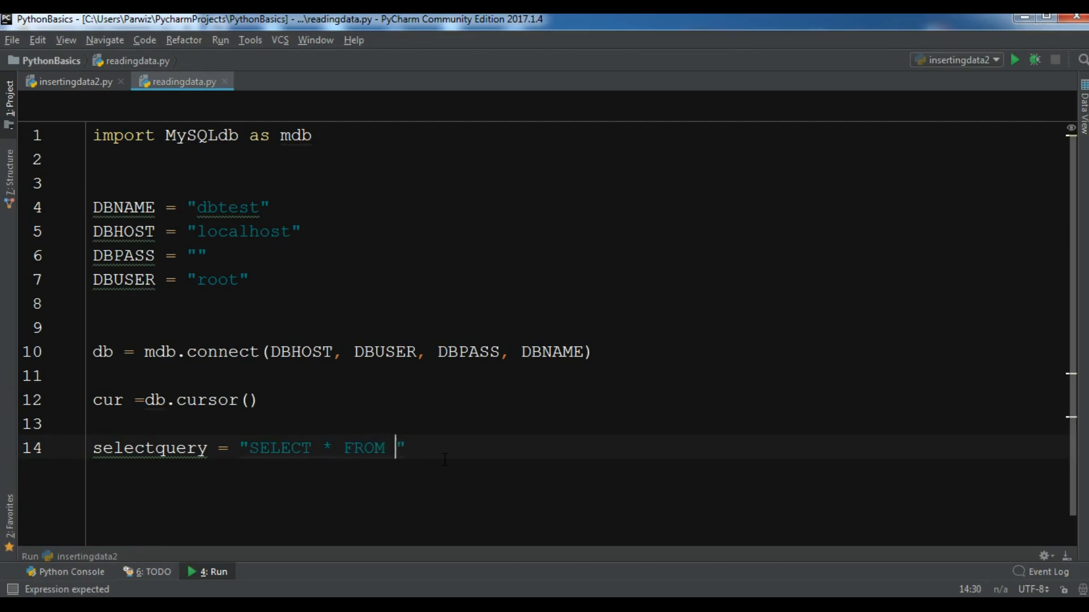
text(Emp)
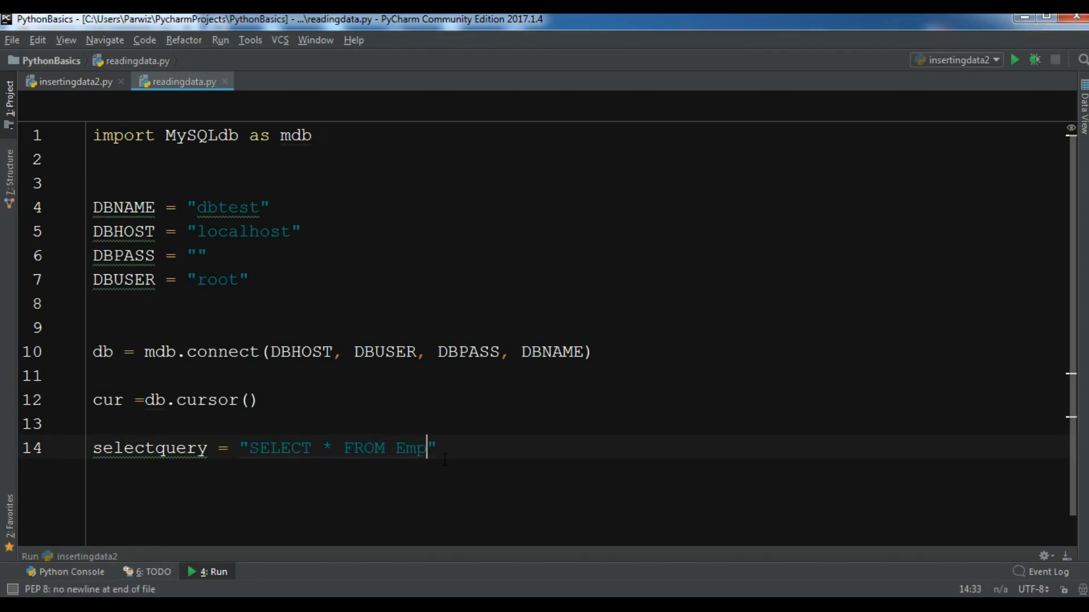
text(loyee)
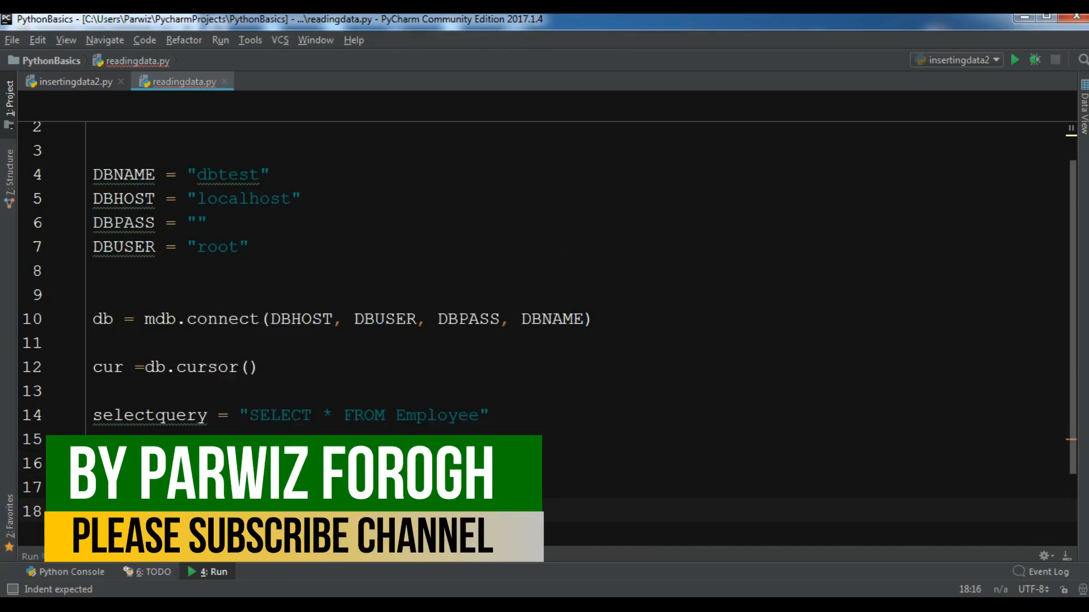
- Write a try block with cur.execute(selectquery) and results = cur.fetchall()
text(try:)
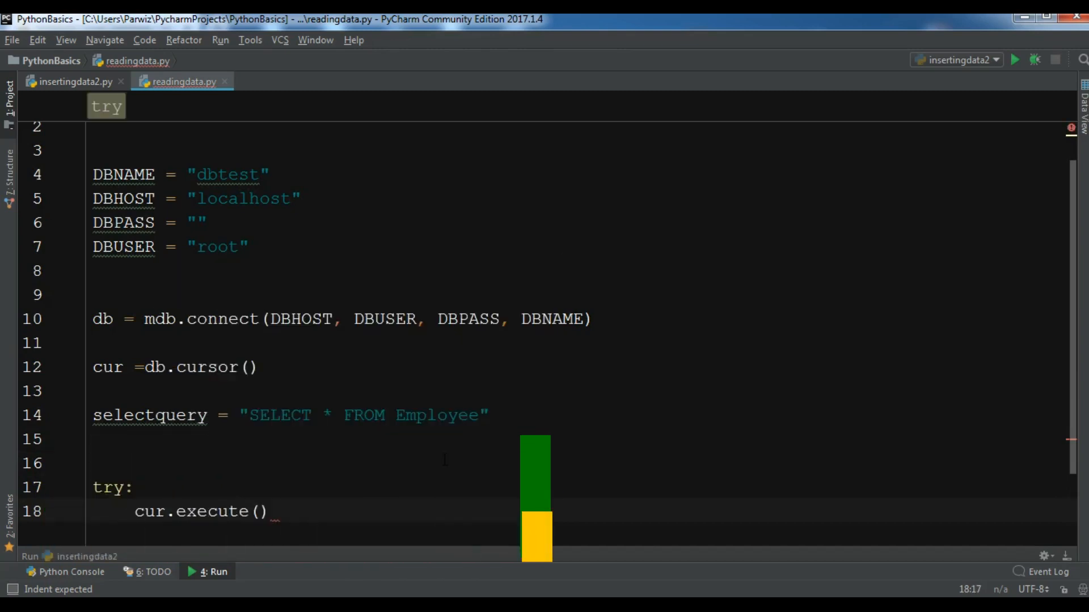
text(selectquery)
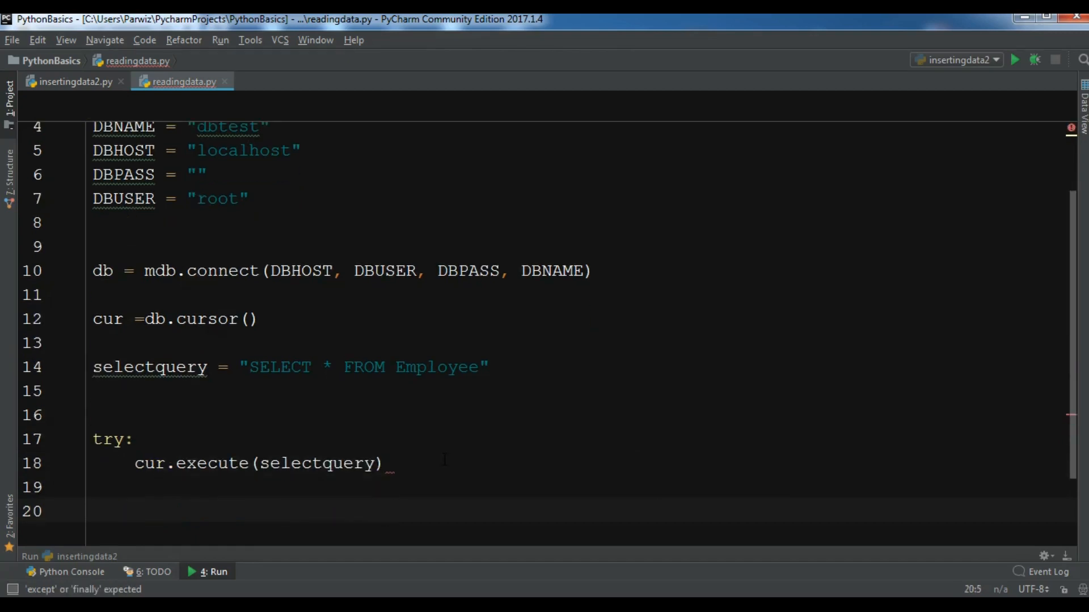
text(results =)
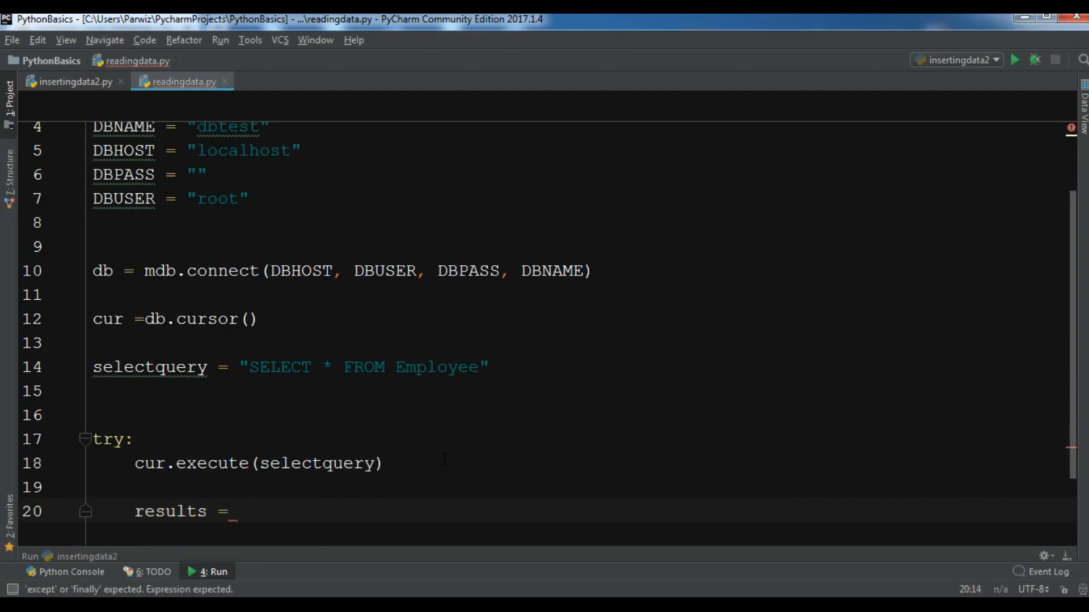
text(cur.fe)
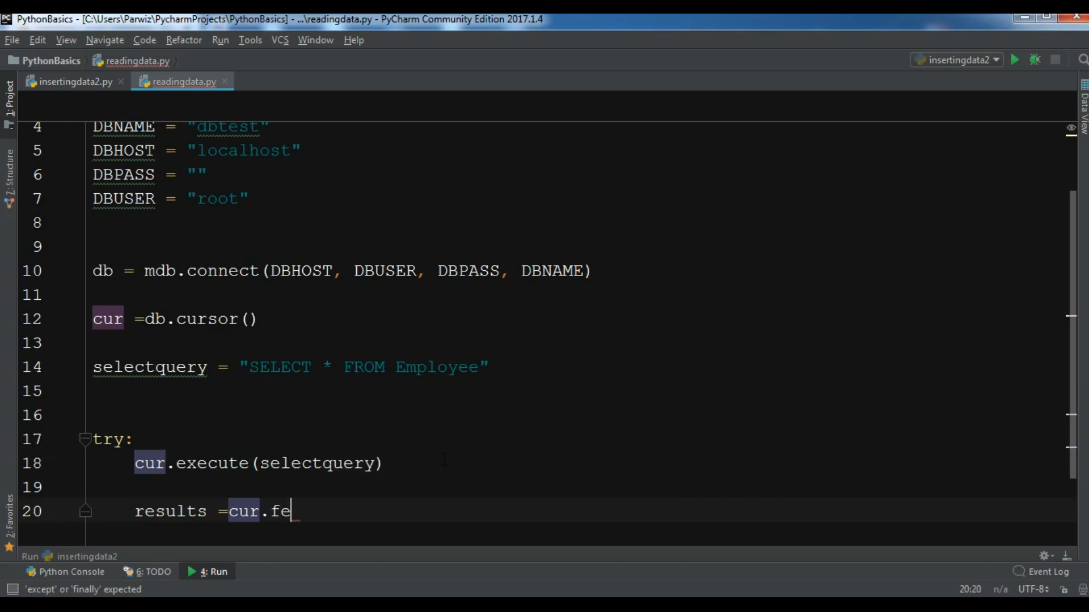
text(c)
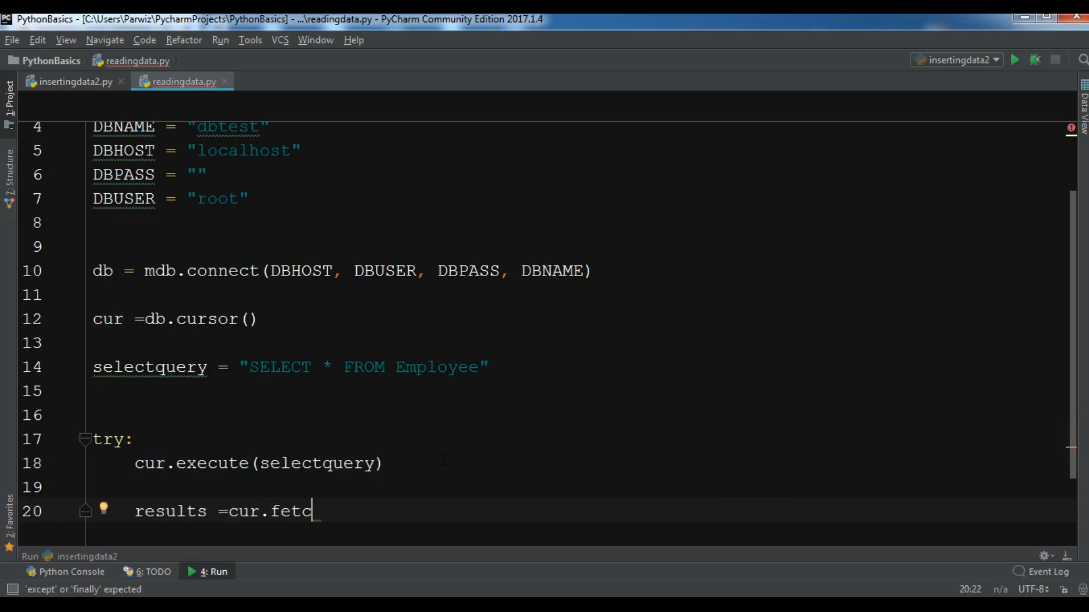
text(hall)
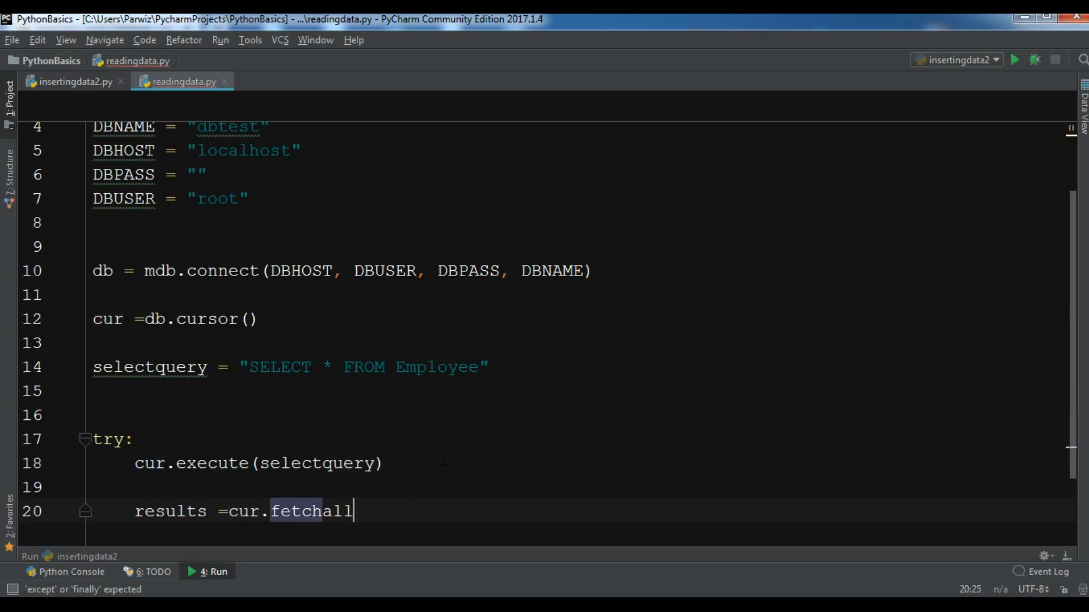
text(())
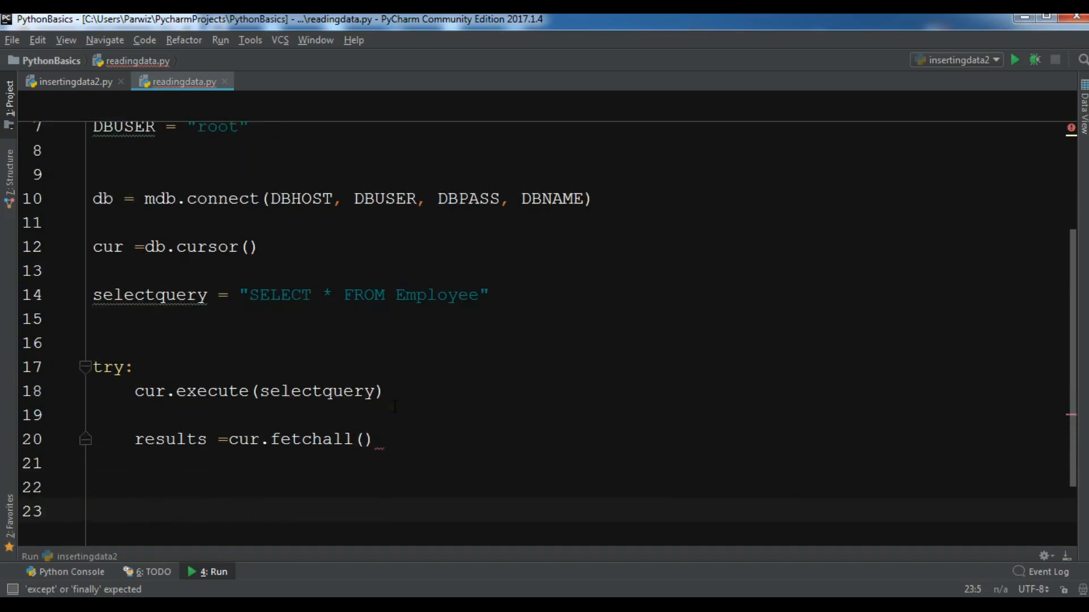
- Loop over results assigning name = row[0], email = row[1], age = row[2]
click(133, 512)
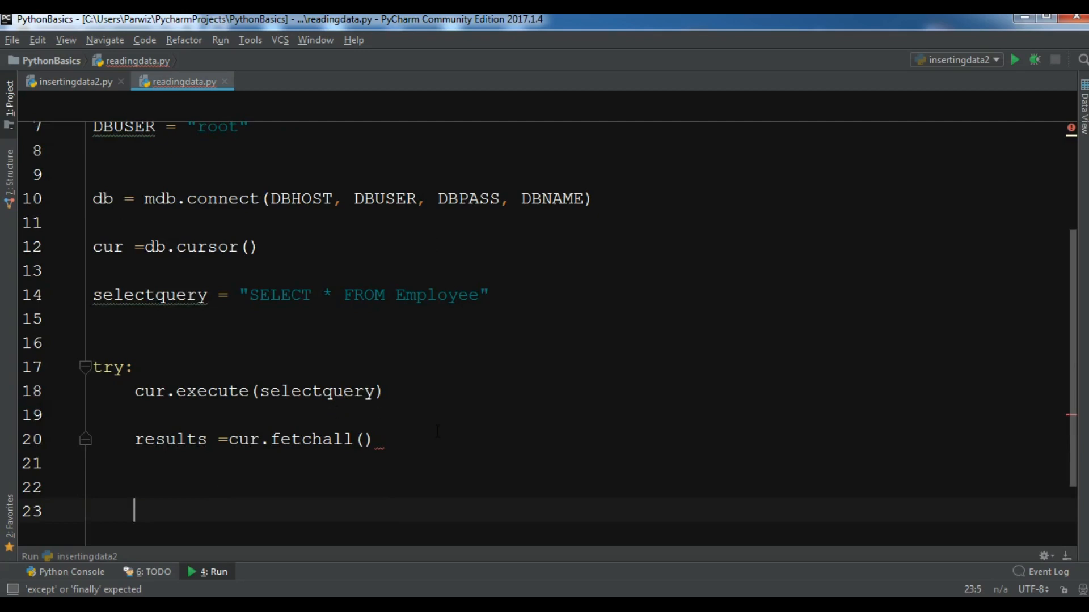
text(for)
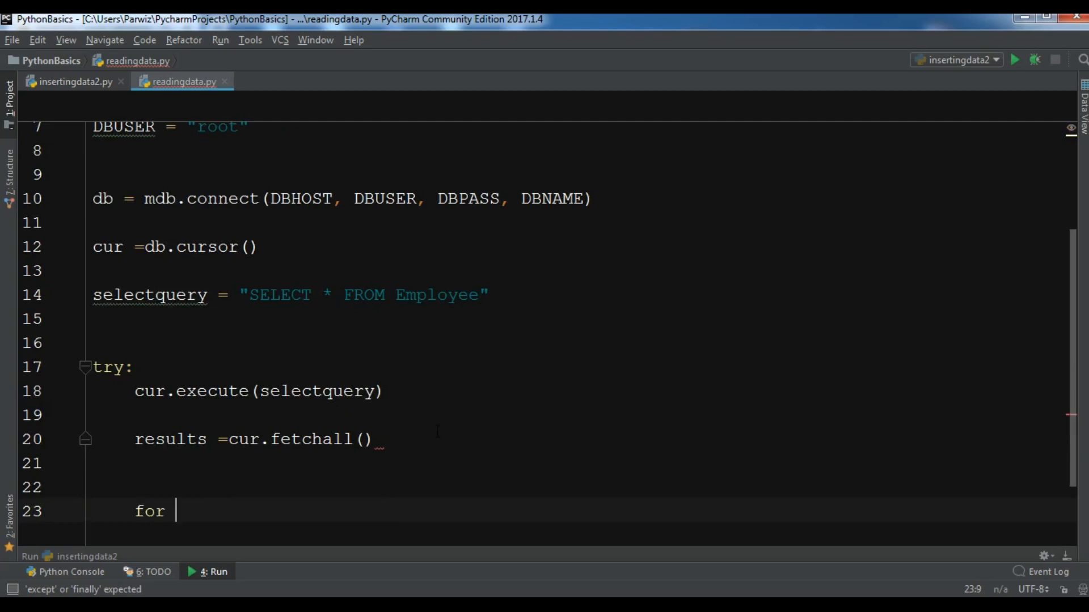
text(row)
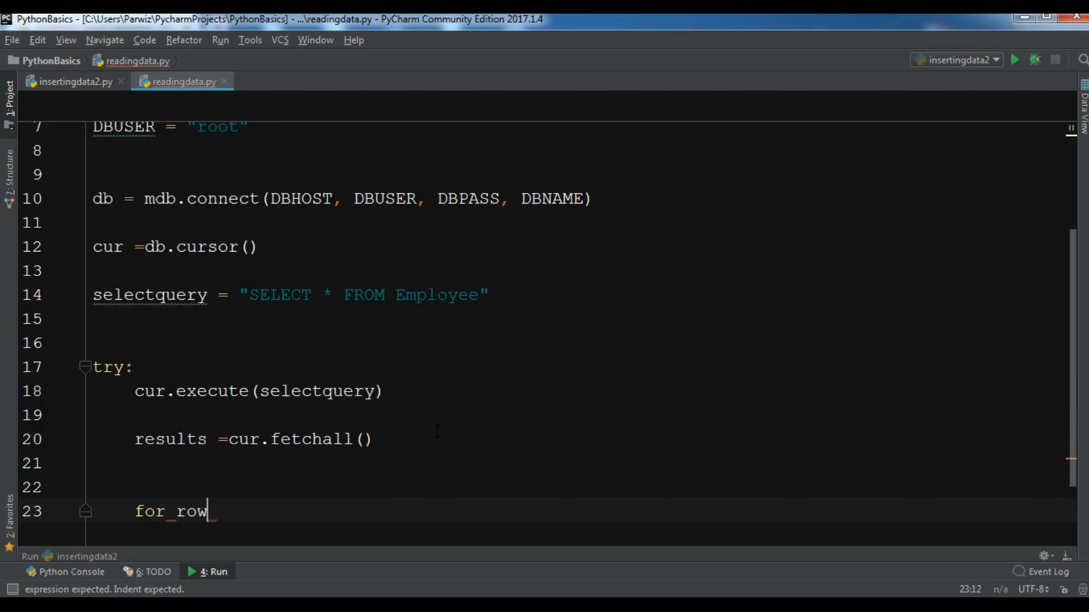
text(in results:)
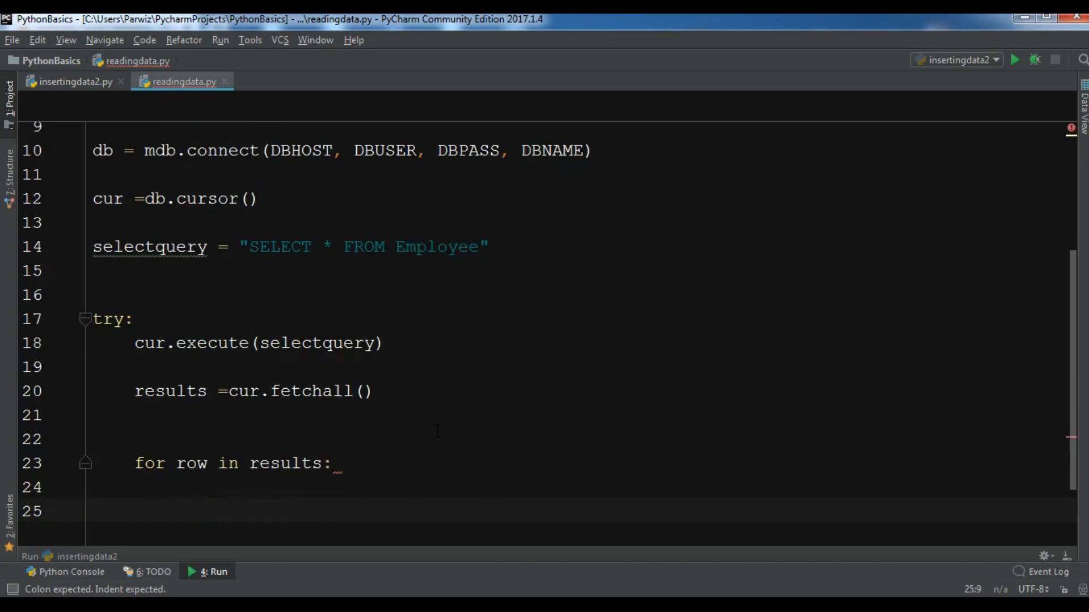
text(name =)
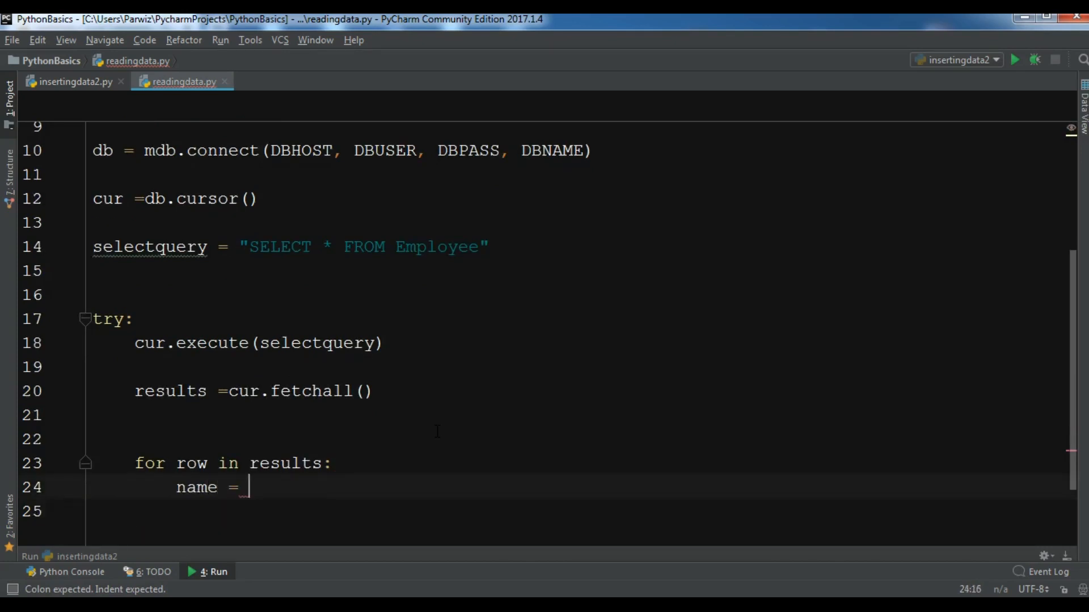
text(row[0)
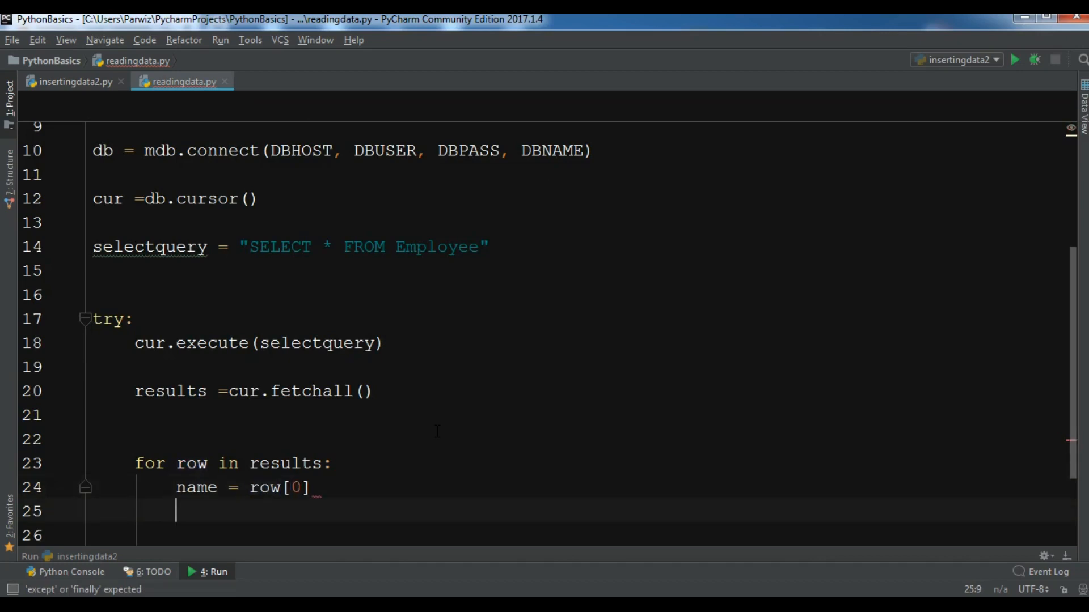
text(email = row)
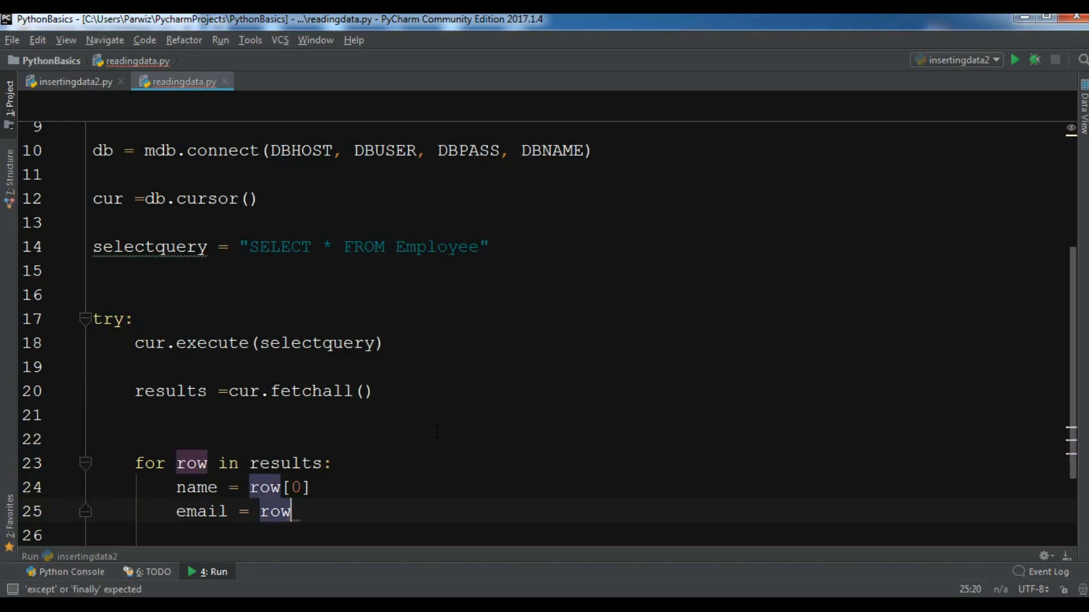
text([1])
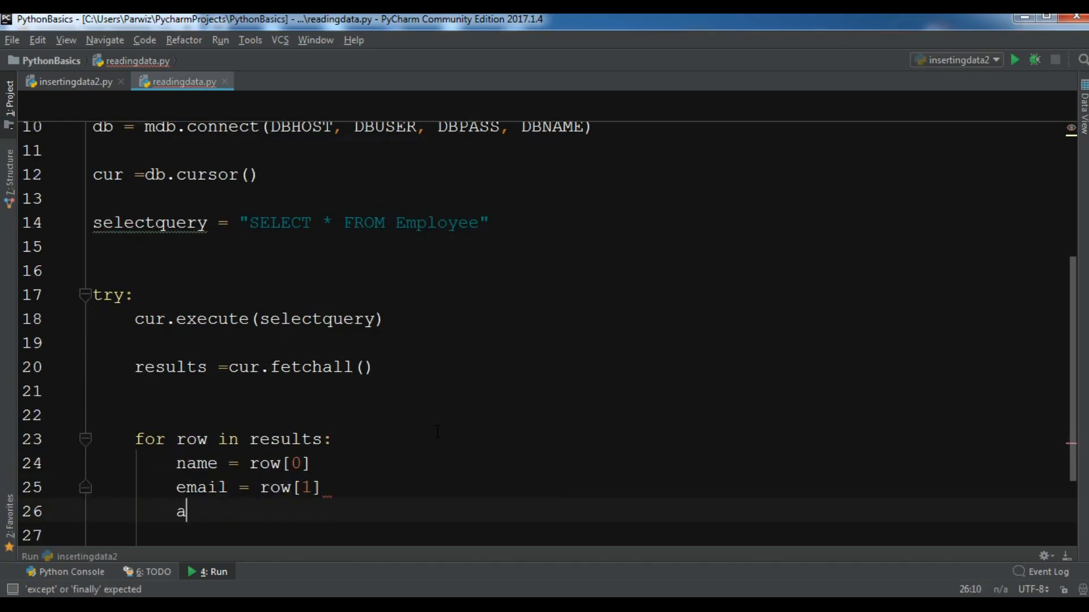
text(ge = row)
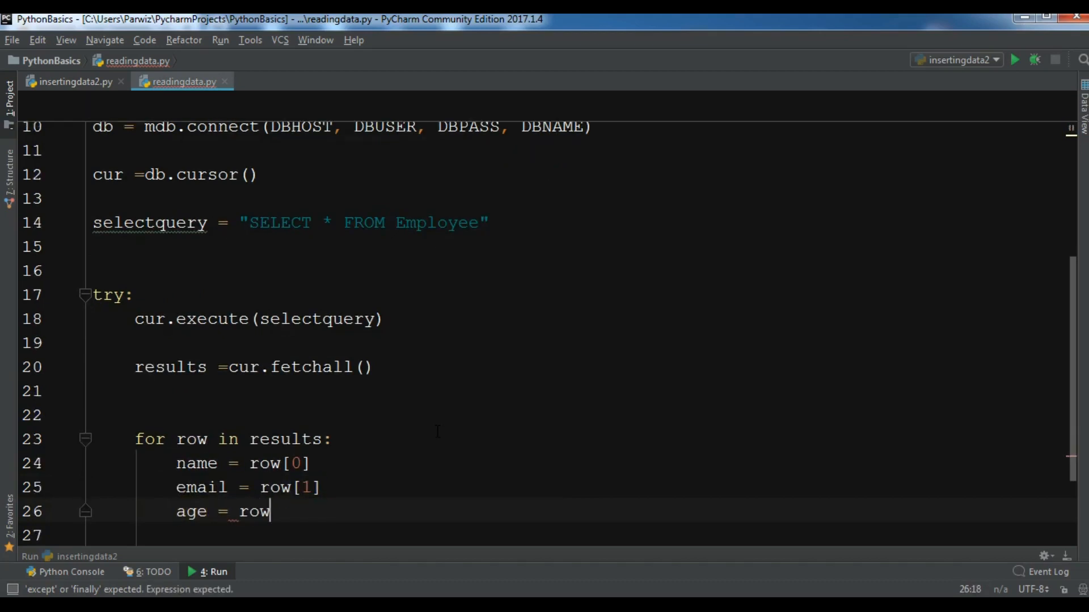
text([2])
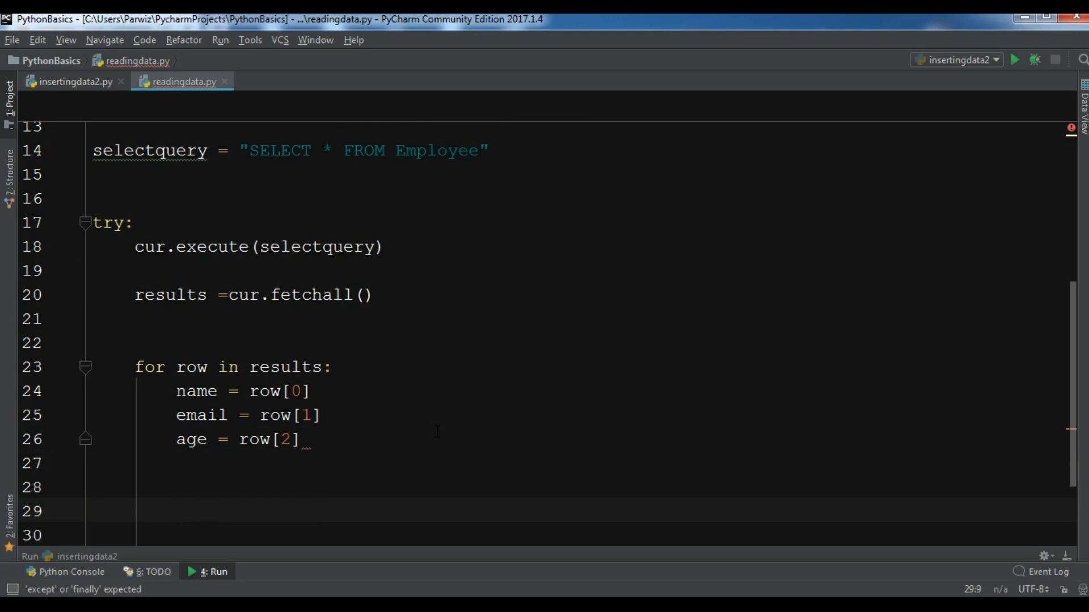
- Print "Name : " + name, "Email : " + email and "Age : " + str(age) in the loop
text(print ())
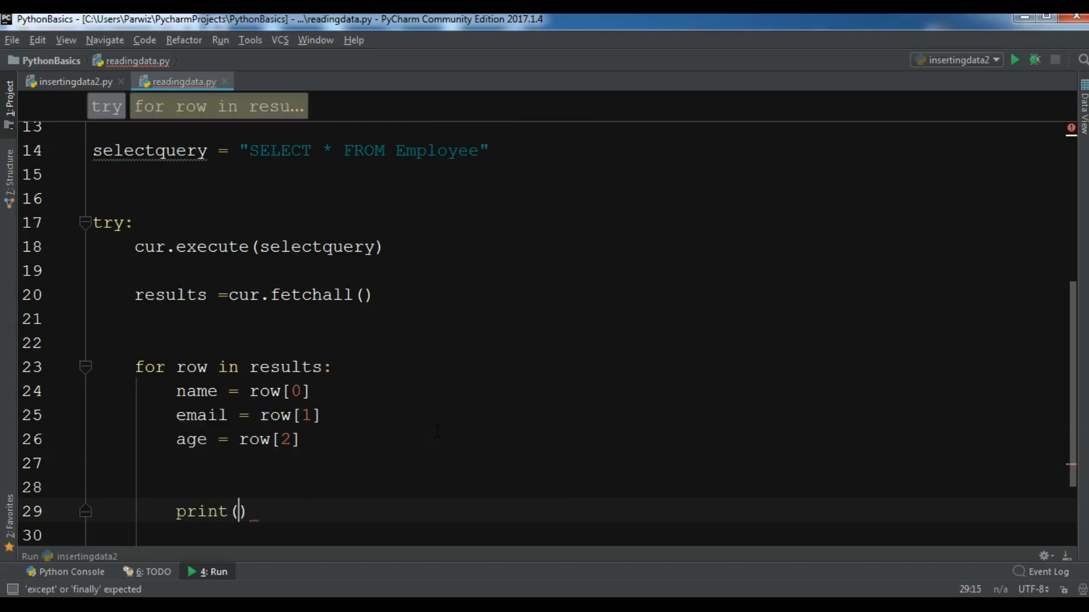
text("Name ")
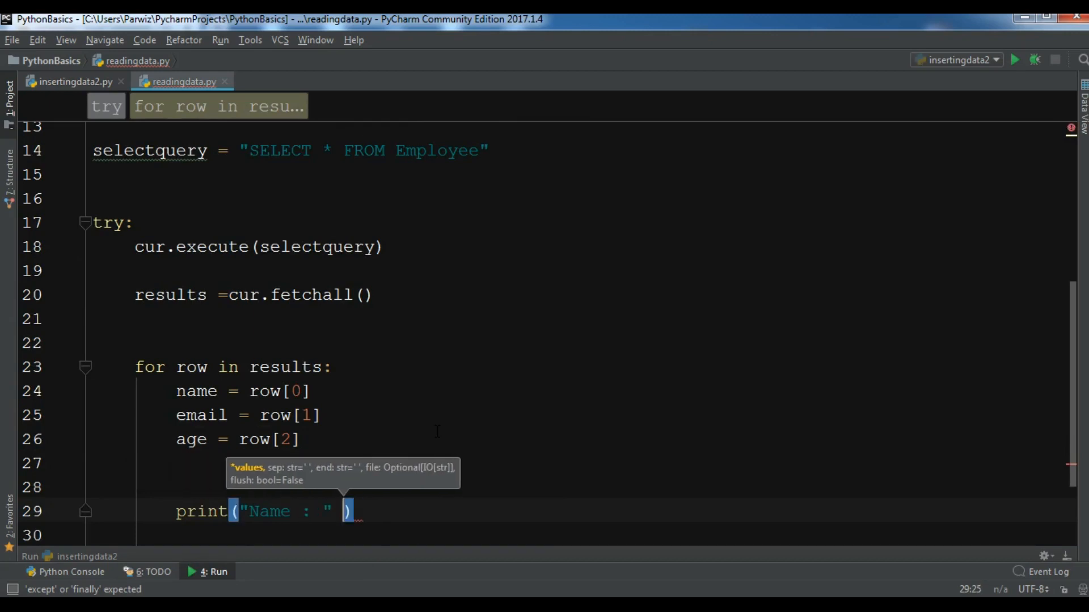
text(+ name)
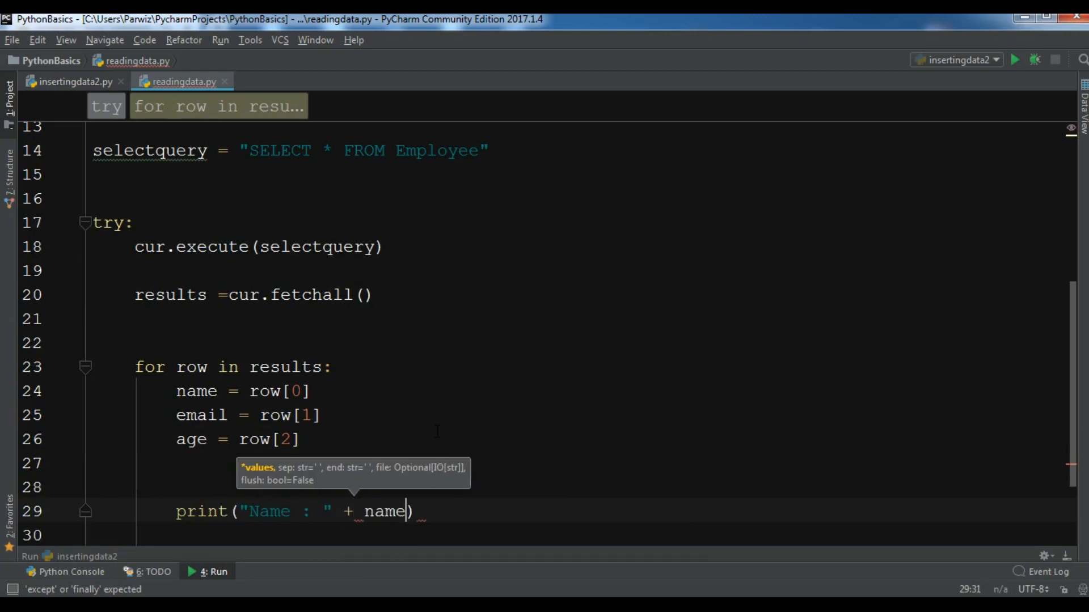
text(pri)
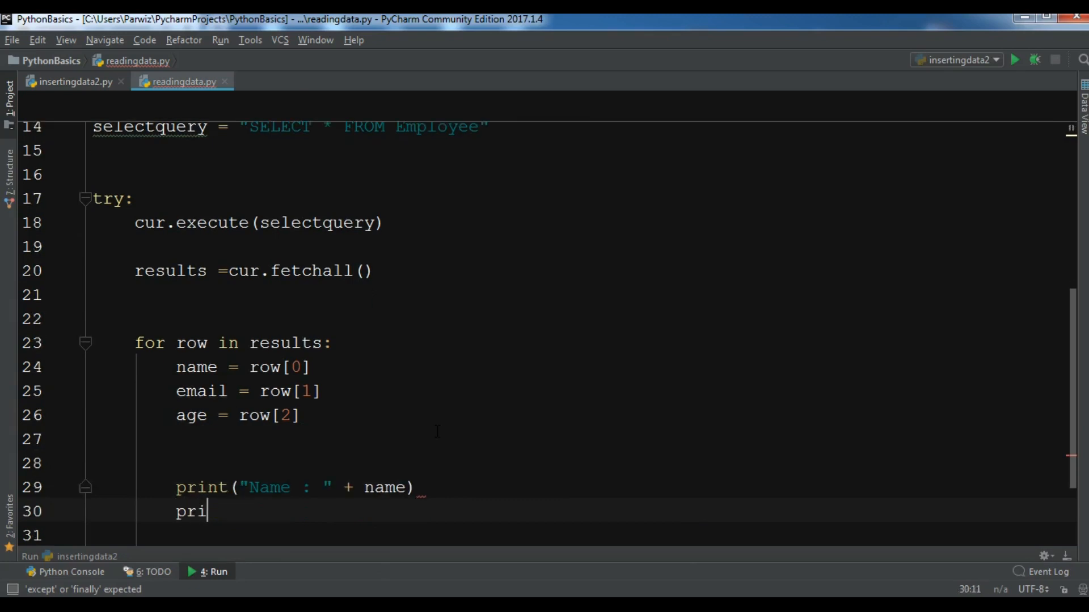
text(nt())
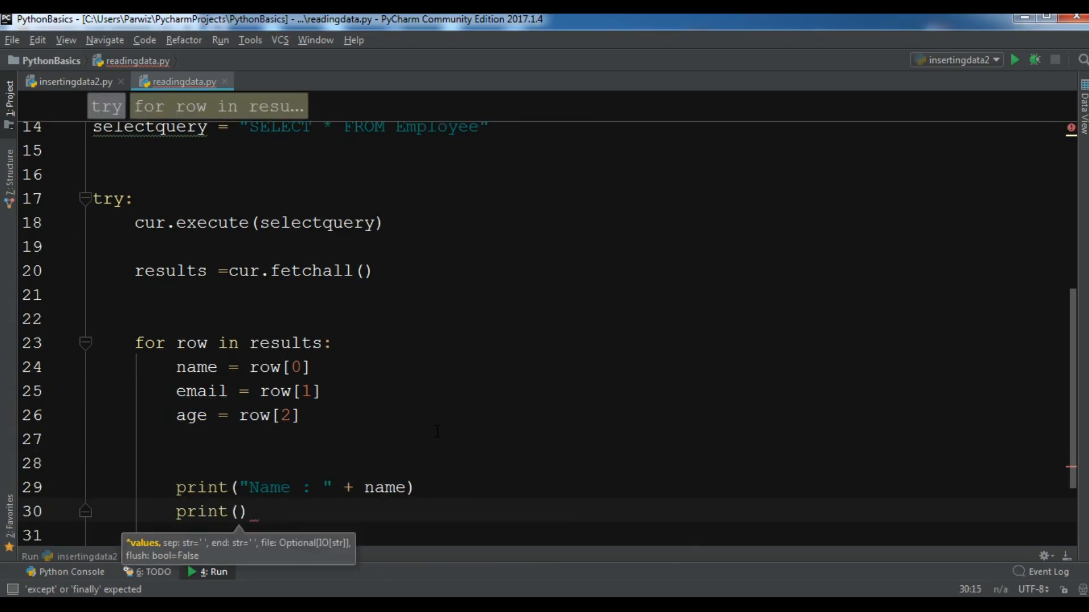
text("Email : ")
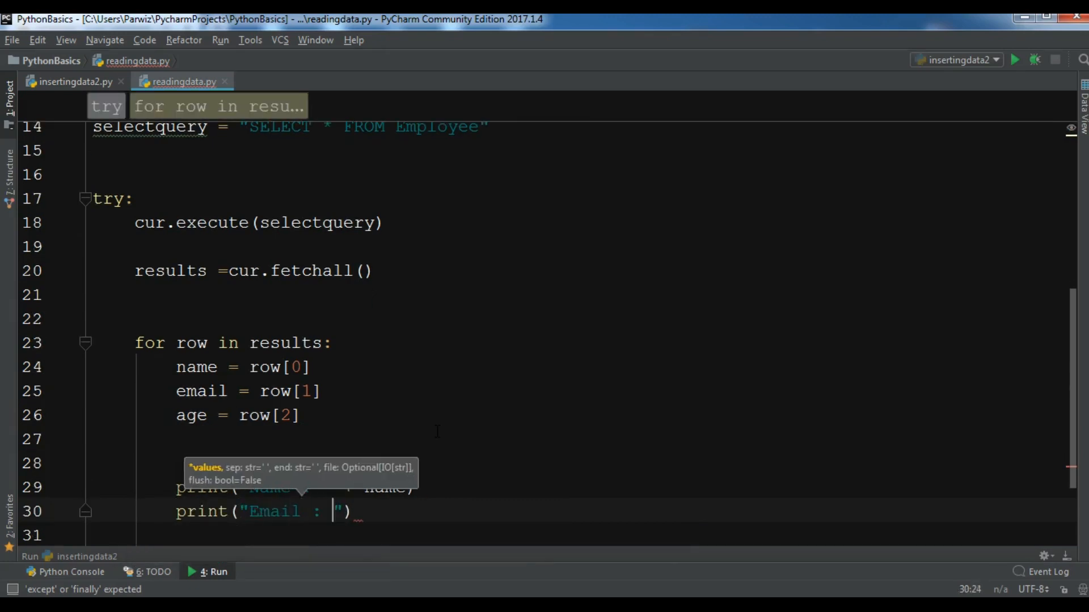
text(+ email)
click(573, 536)
text(print("Age)
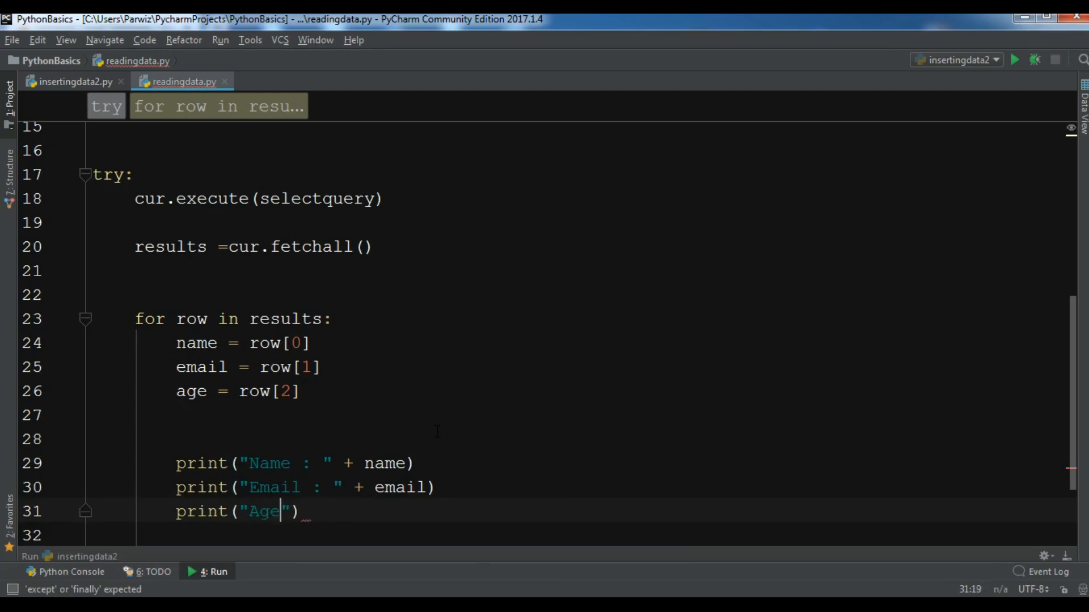
text(: ")
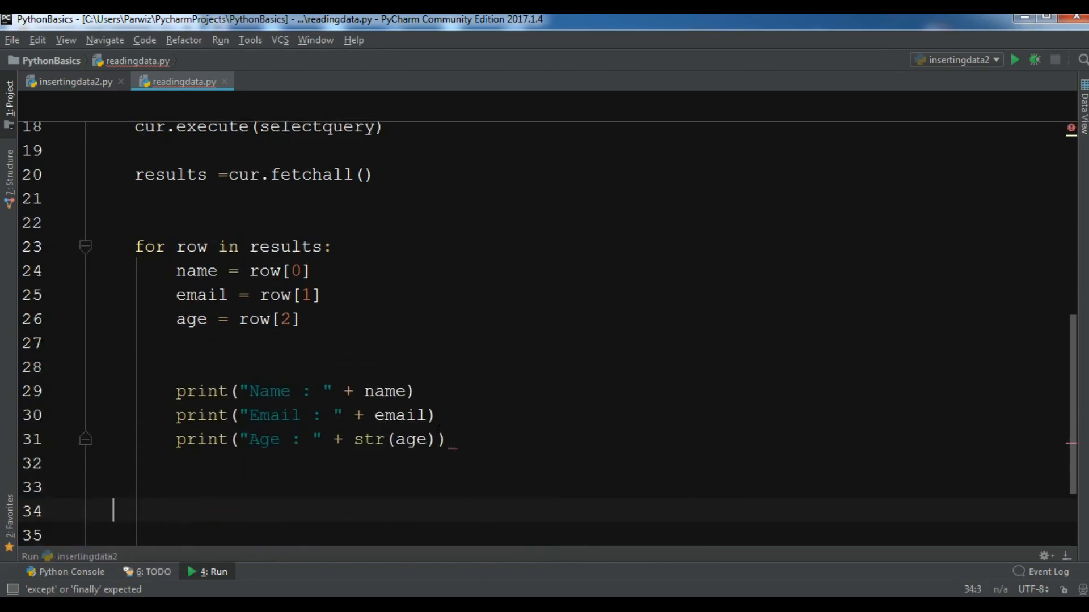
text(except:)
click(574, 535)
text(print ()
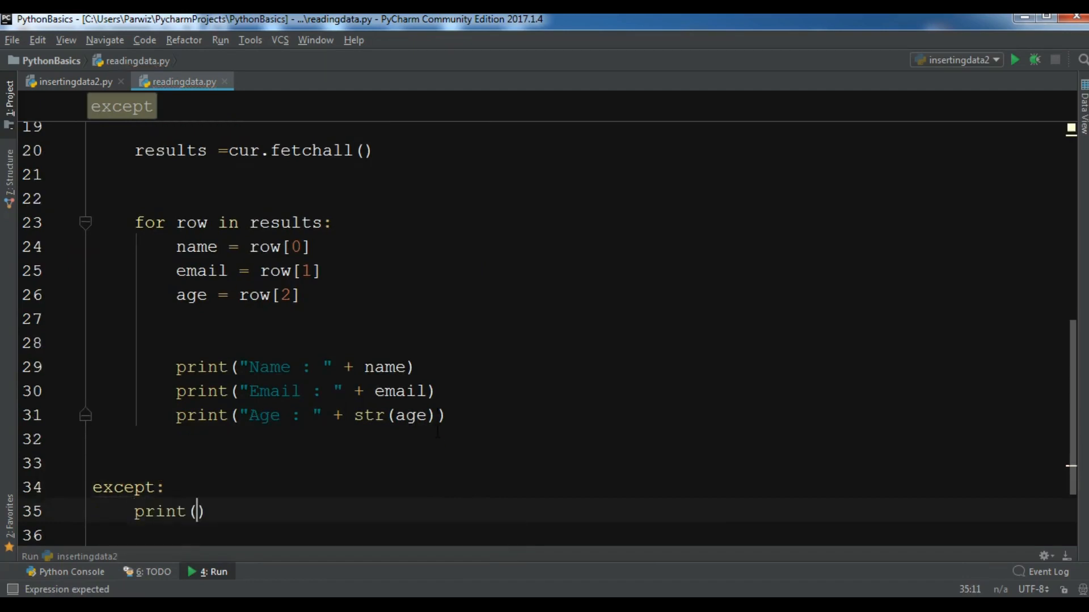
- Write the except message "Unable To Fetch The Data From Database"
text("Unable)
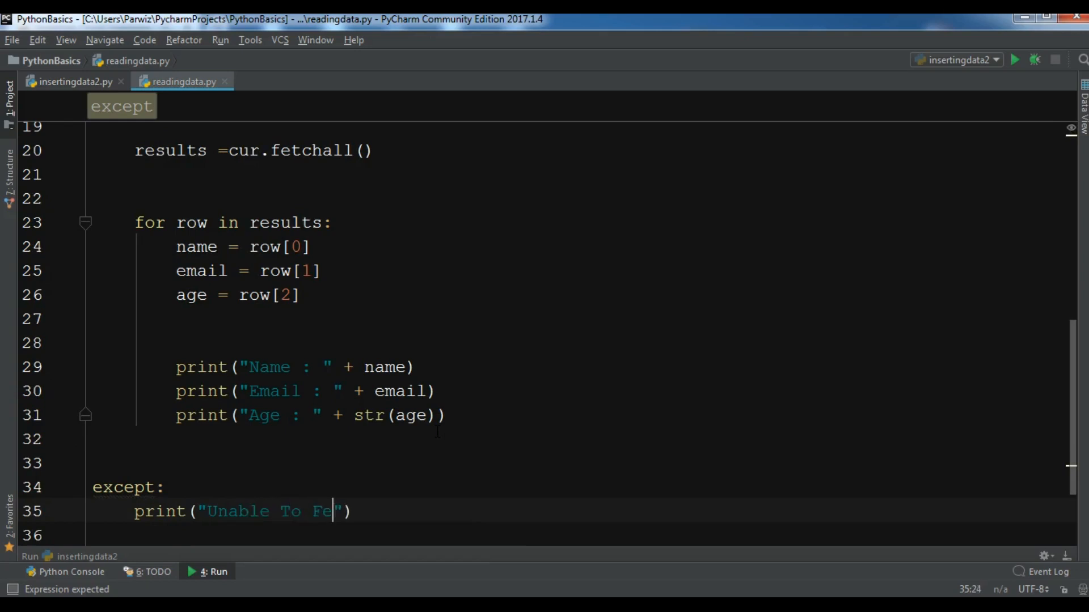
text(tch The)
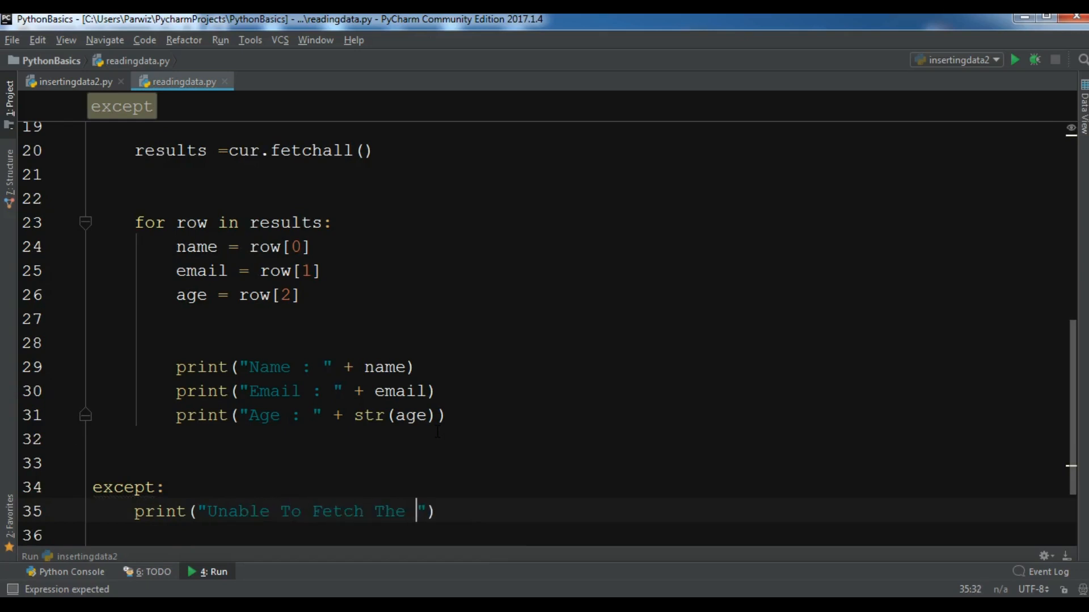
text(Data From Database)
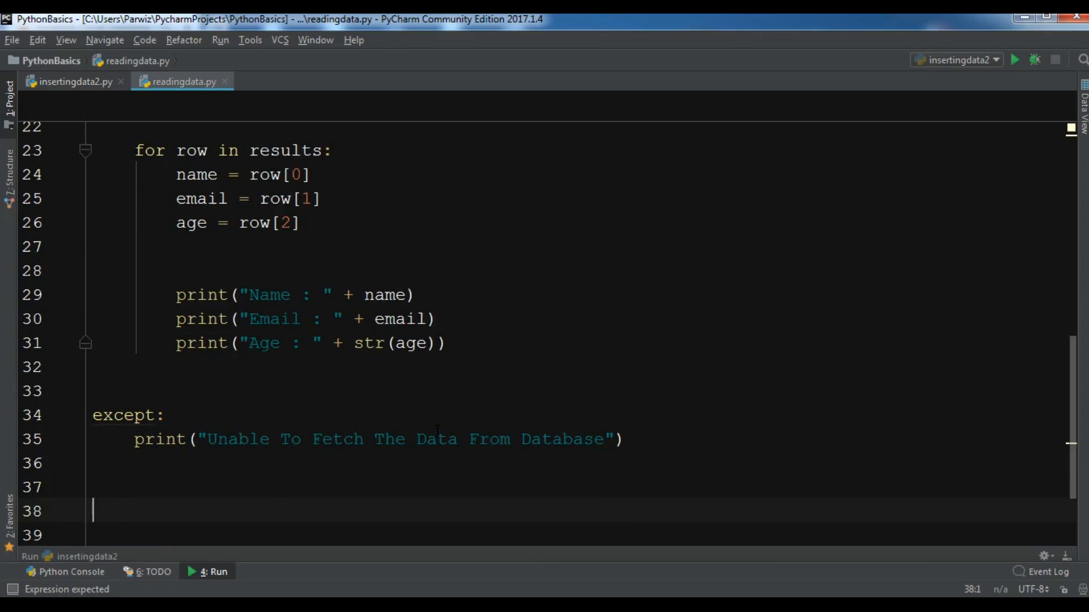
- End the script with db.close() using code completion
text(db.)
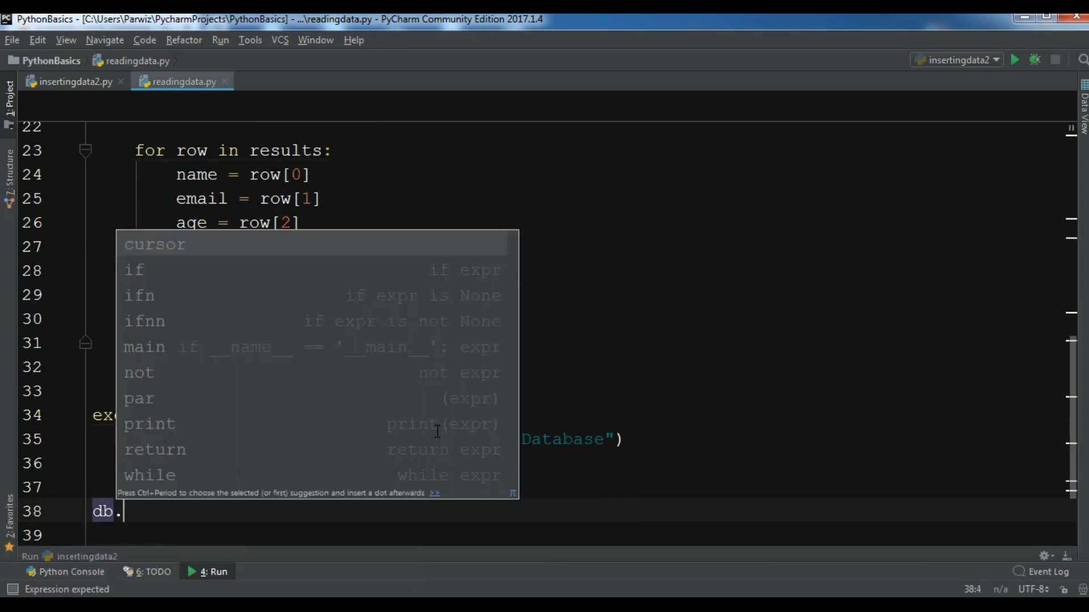
text(close)
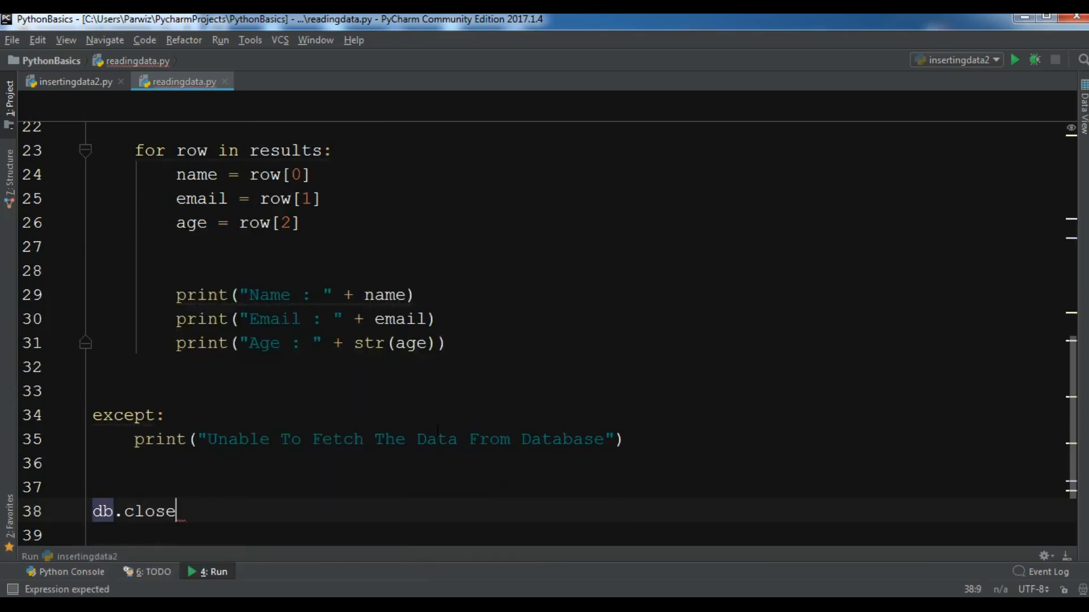
text(())
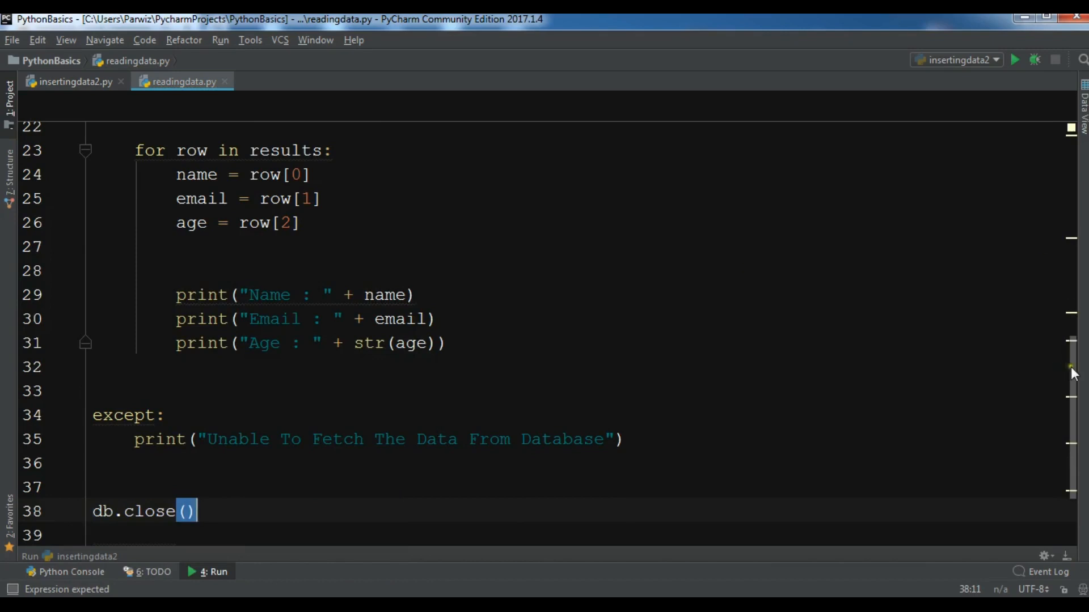
scroll(up, 3)
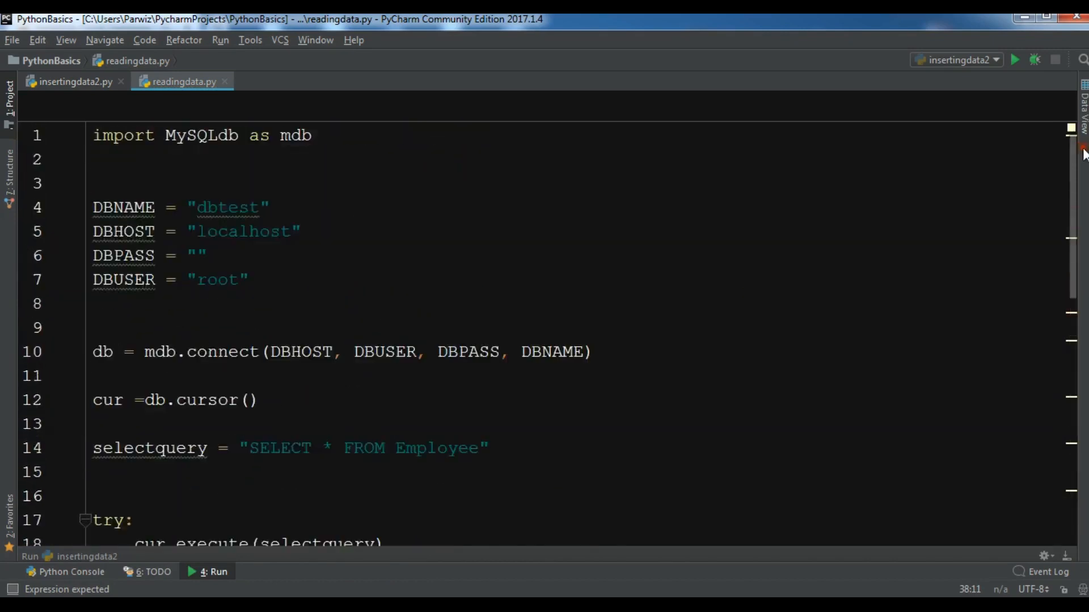
scroll(down, 3)
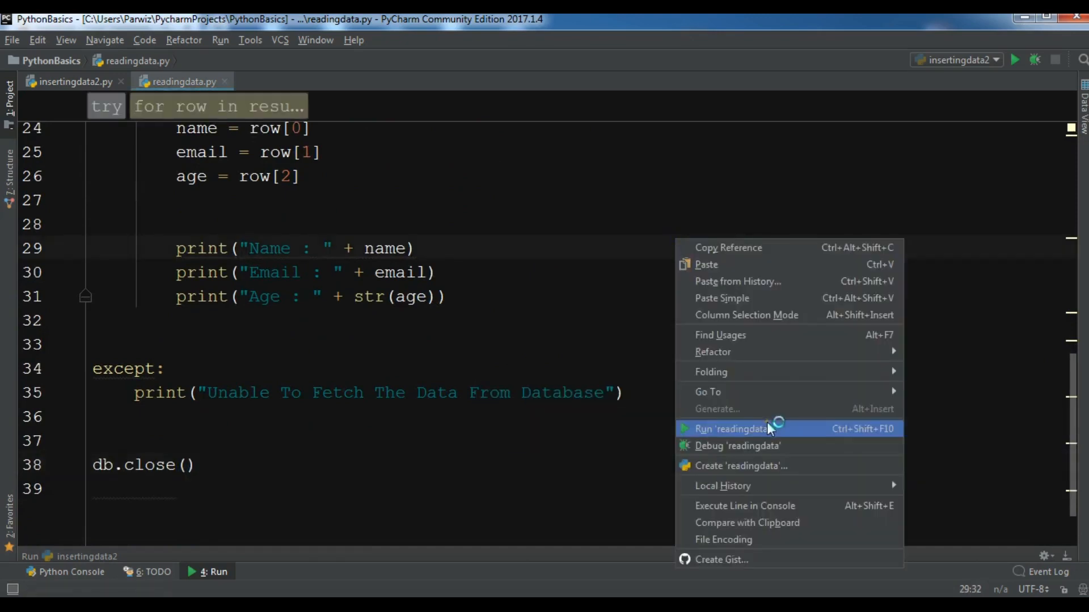
- Run readingdata and review the four employees' names, emails and ages in the Run panel
click(729, 428)
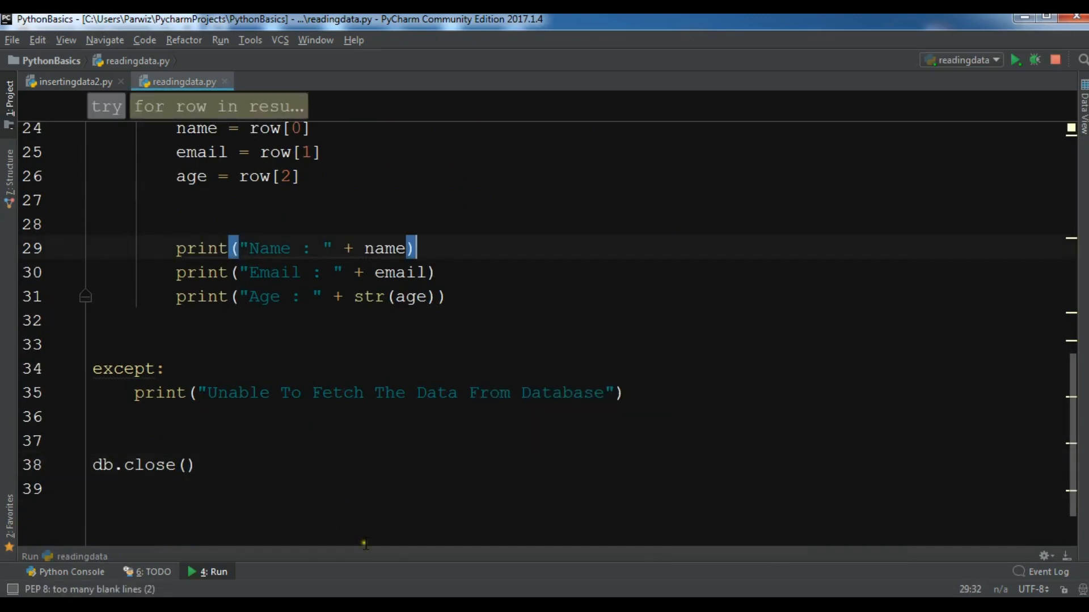
click(1014, 60)
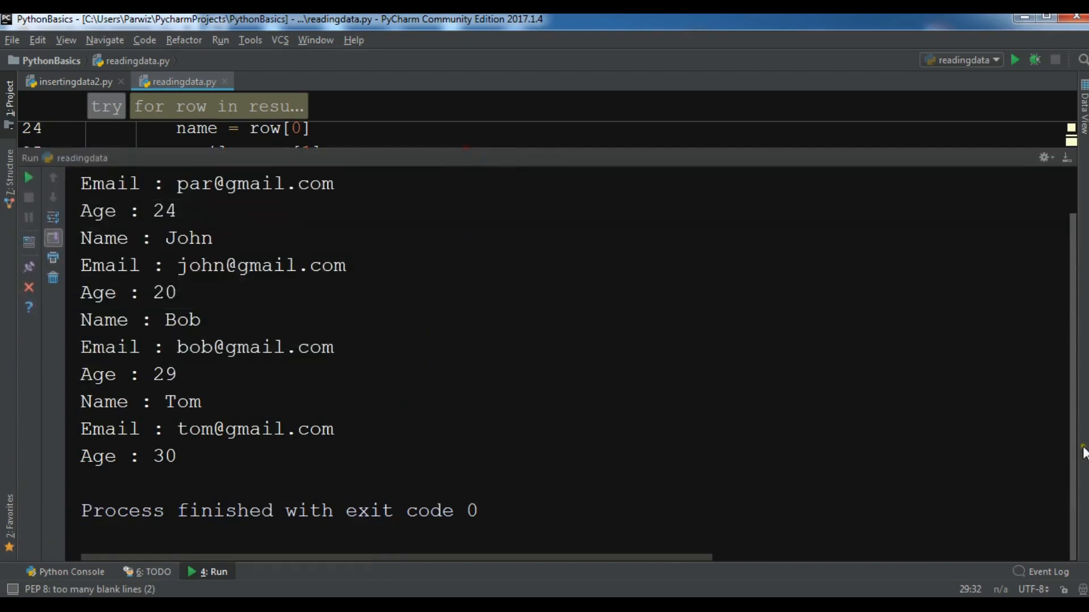
scroll(up, 3)
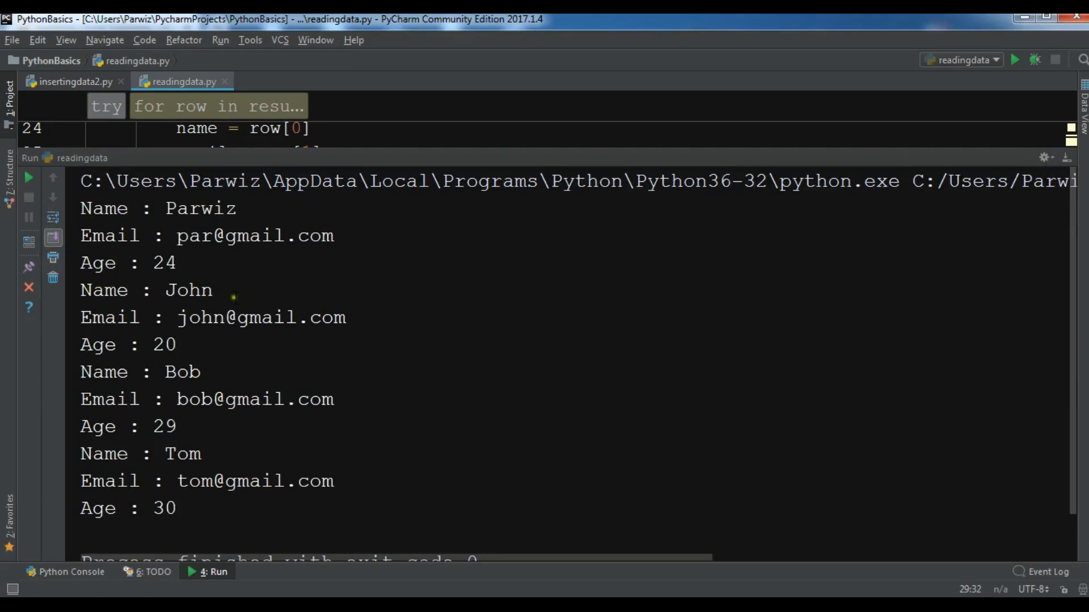
mouse_move(271, 386)
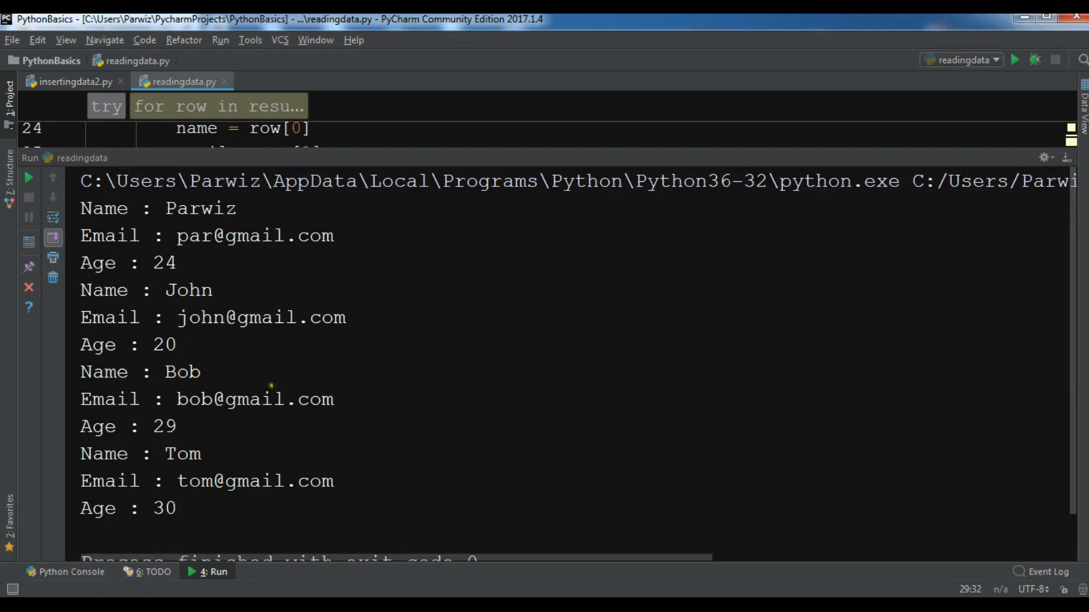
mouse_move(1075, 361)
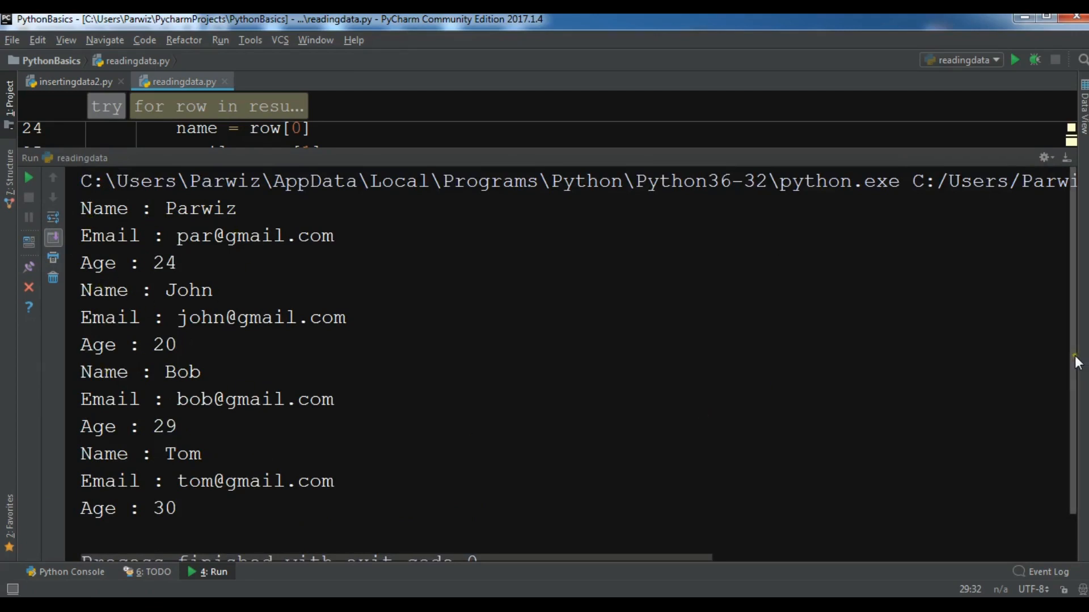
mouse_move(671, 150)
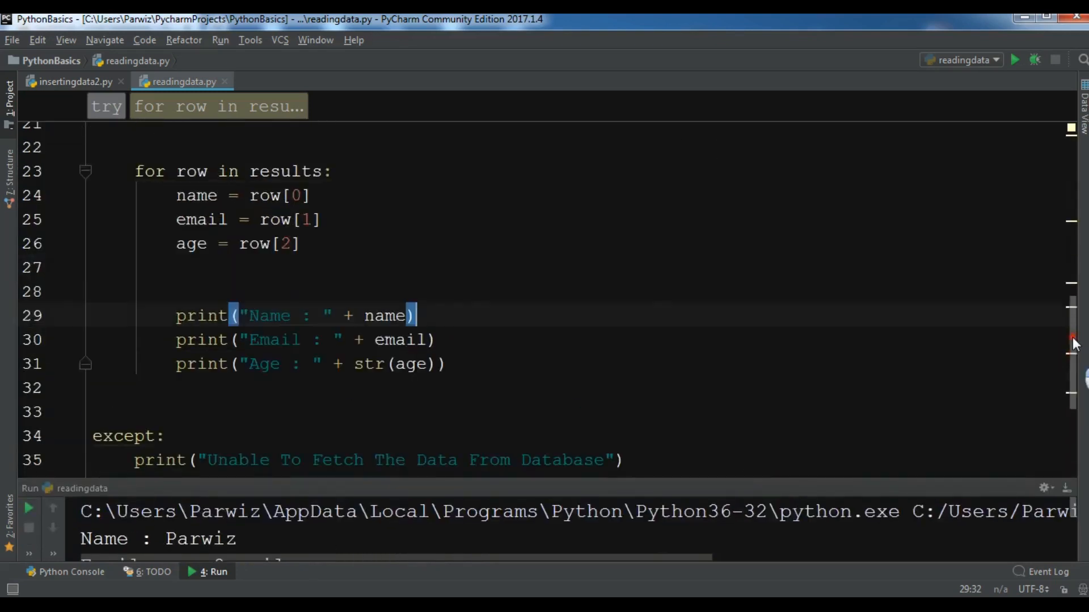
scroll(up, 3)
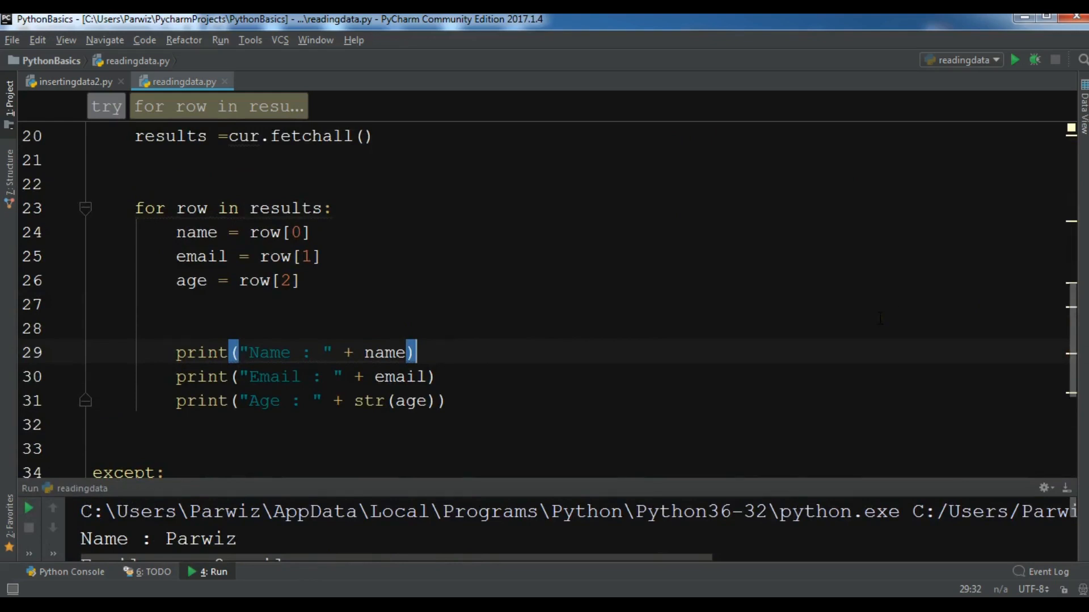